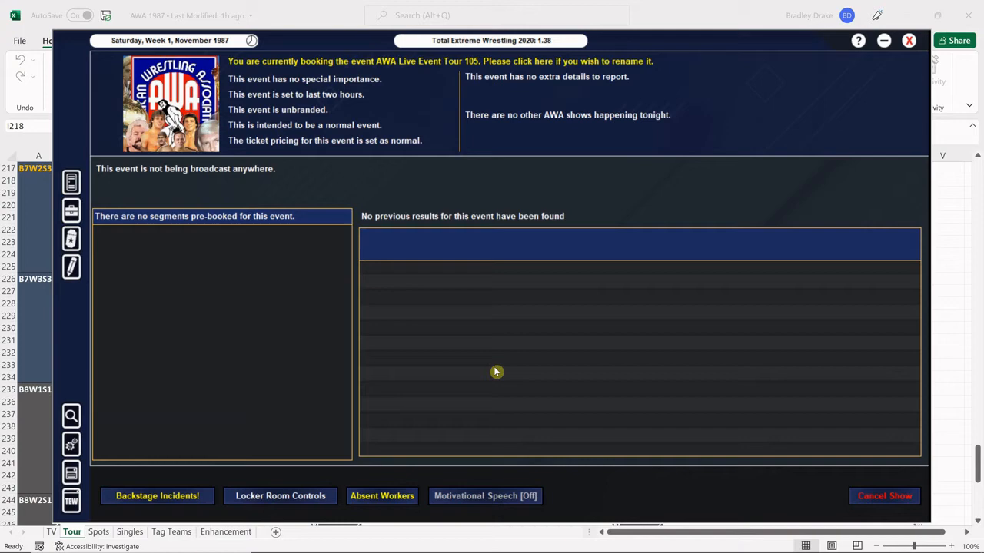
mouse_move(470, 365)
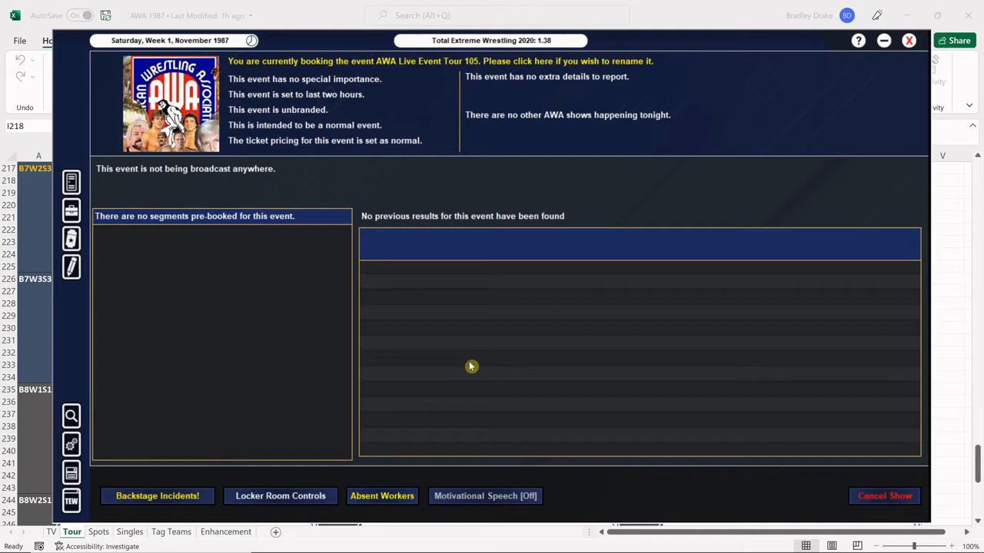
mouse_move(71, 239)
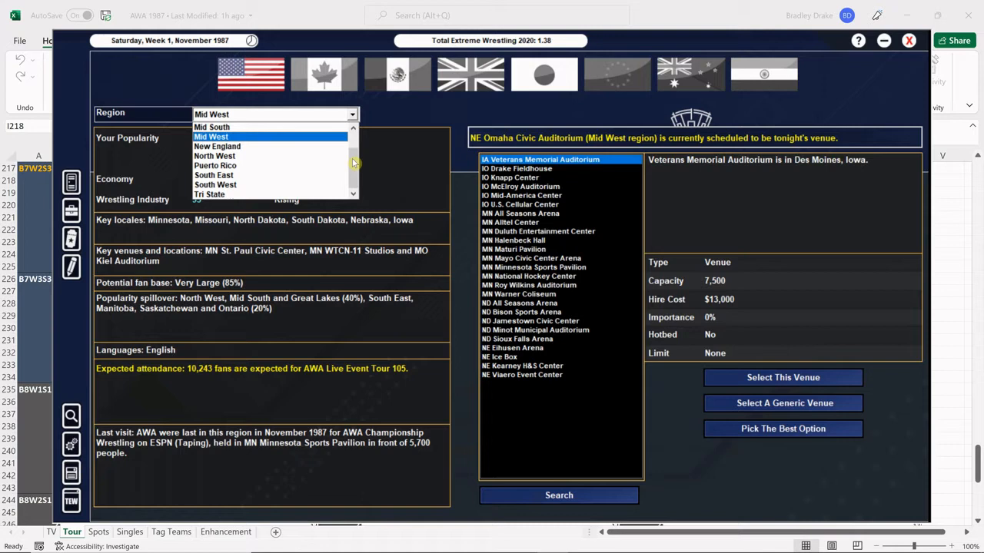
Step: Review the Mid South region's popularity and venues, then return to the Tour 105 booking overview
click(212, 126)
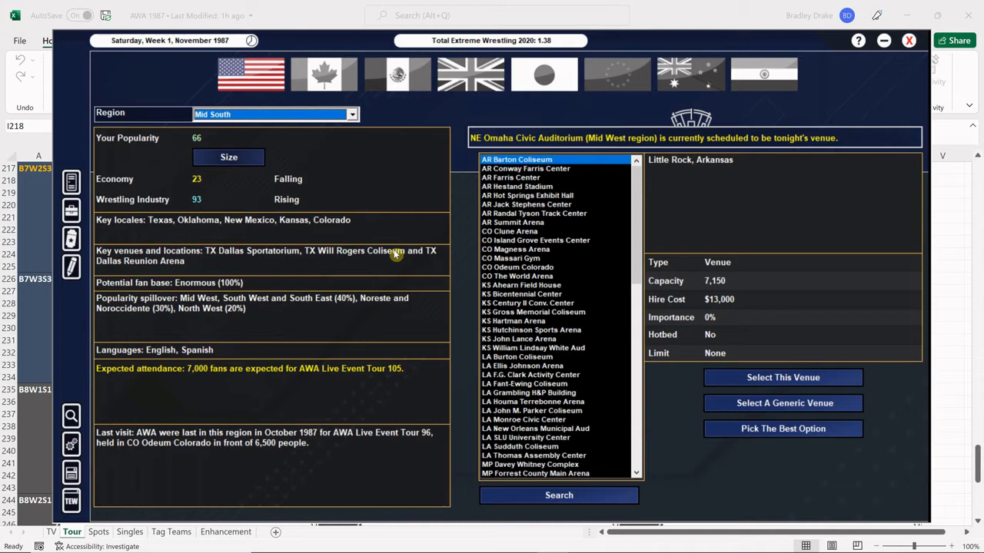
click(516, 268)
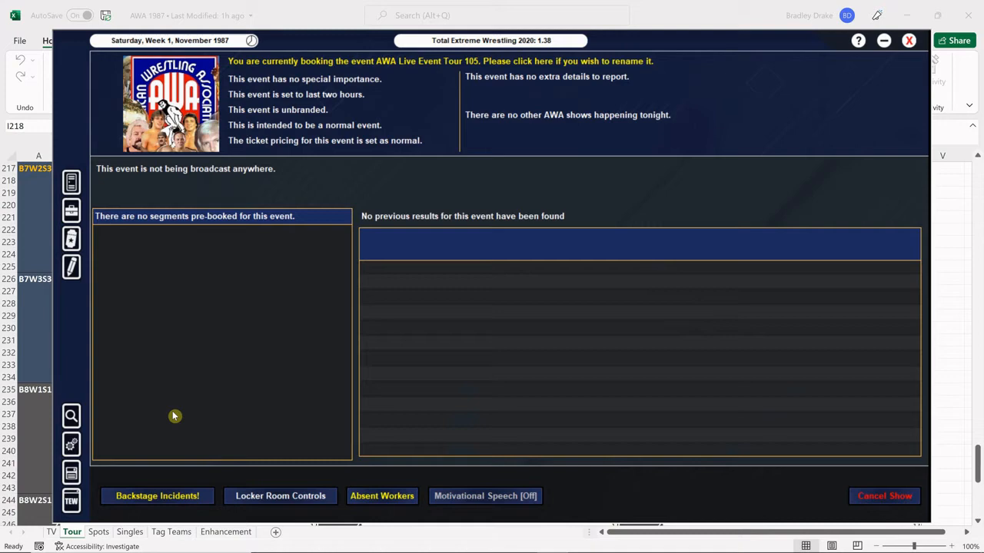
Step: View the pending Nick Bockwinkel backstage incidents and return to booking with none remaining
click(157, 495)
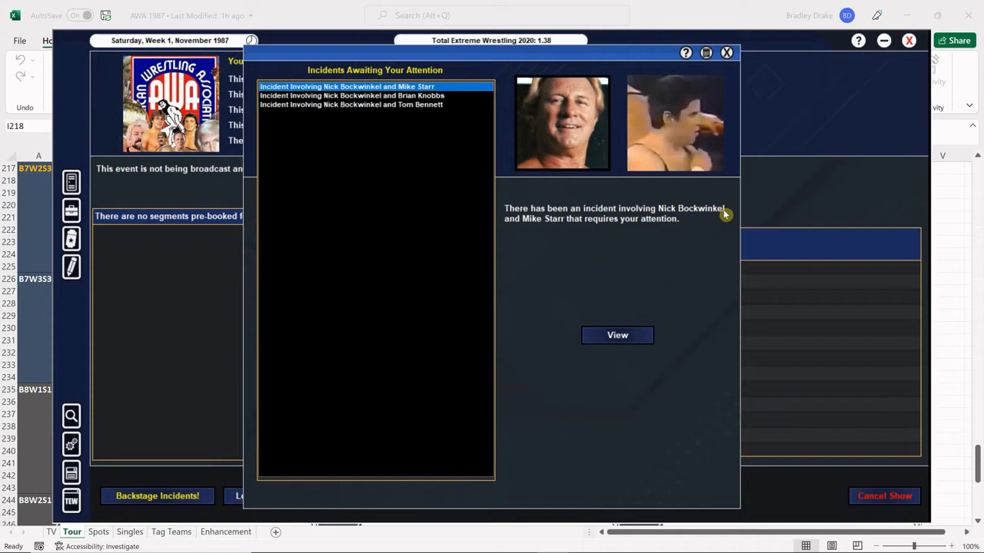
click(618, 335)
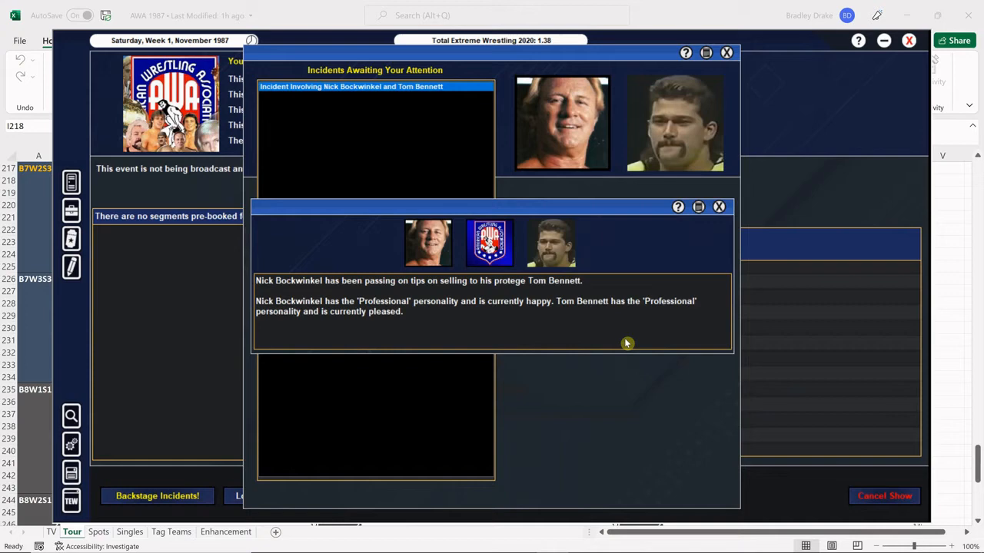
mouse_move(555, 265)
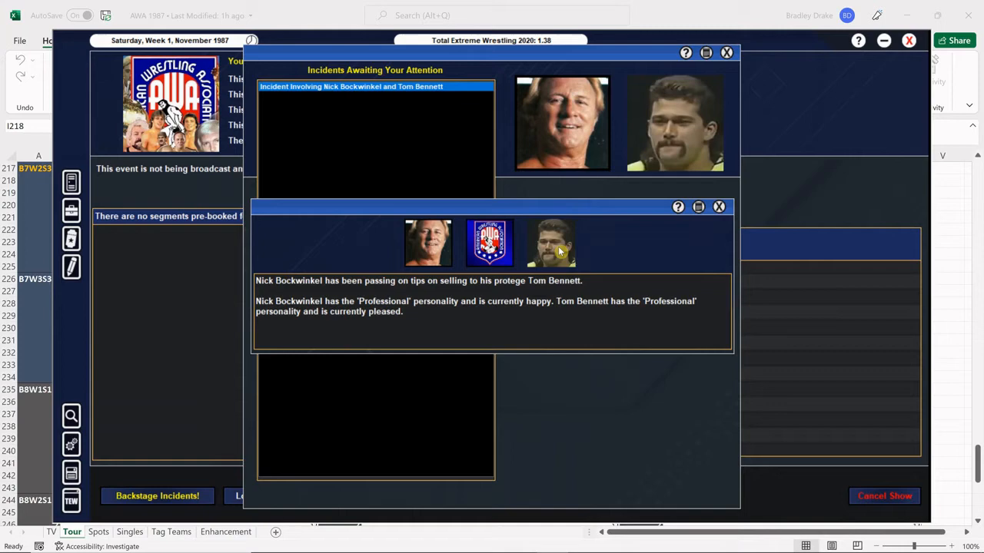
mouse_move(538, 231)
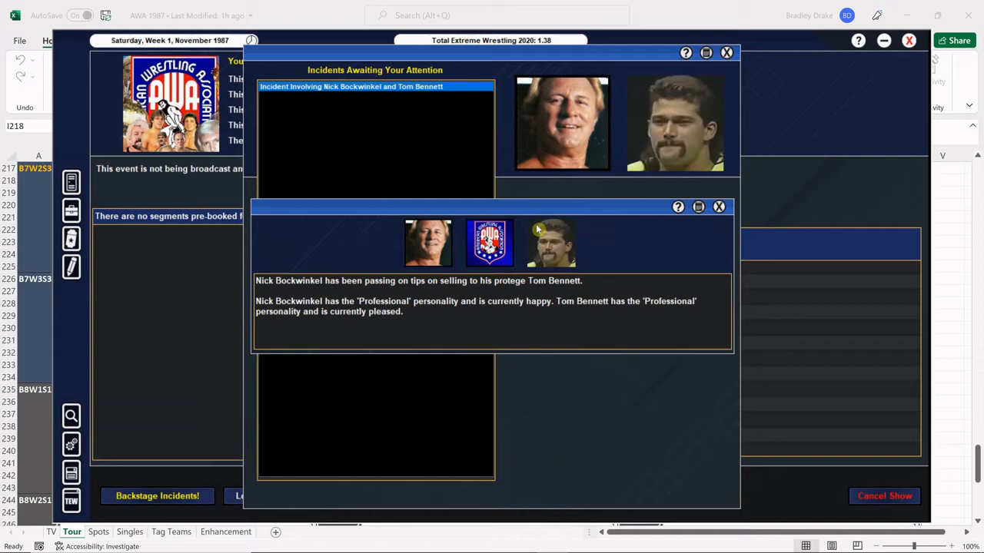
mouse_move(529, 231)
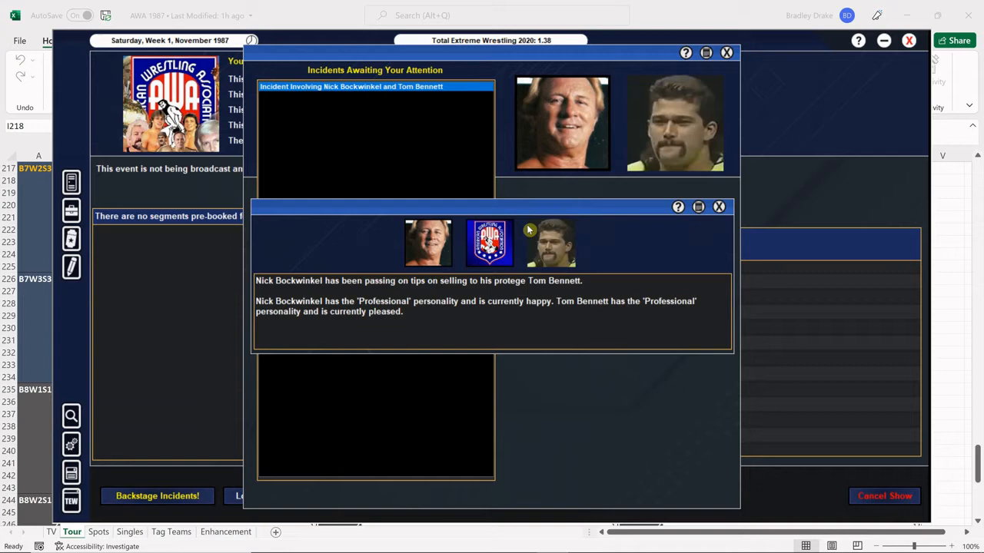
click(719, 206)
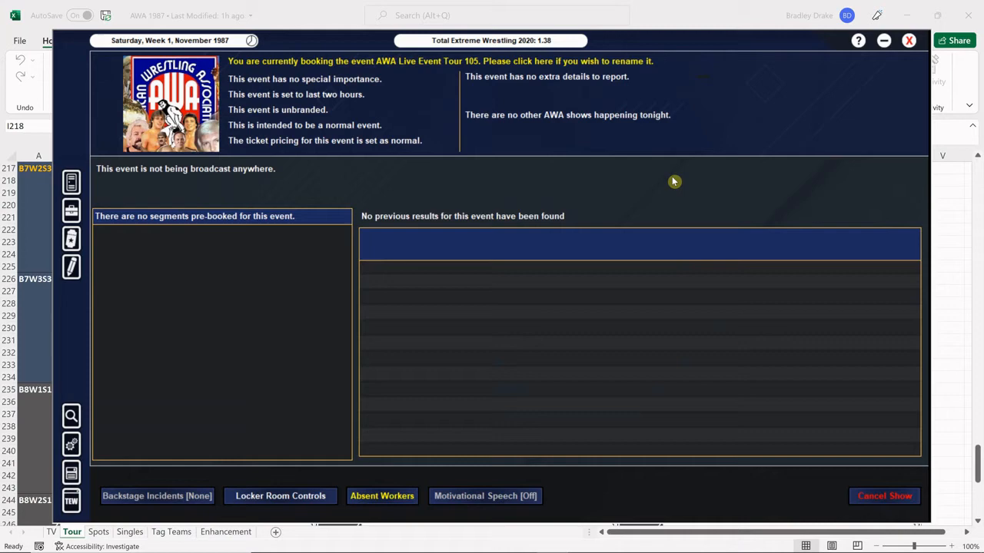
click(381, 495)
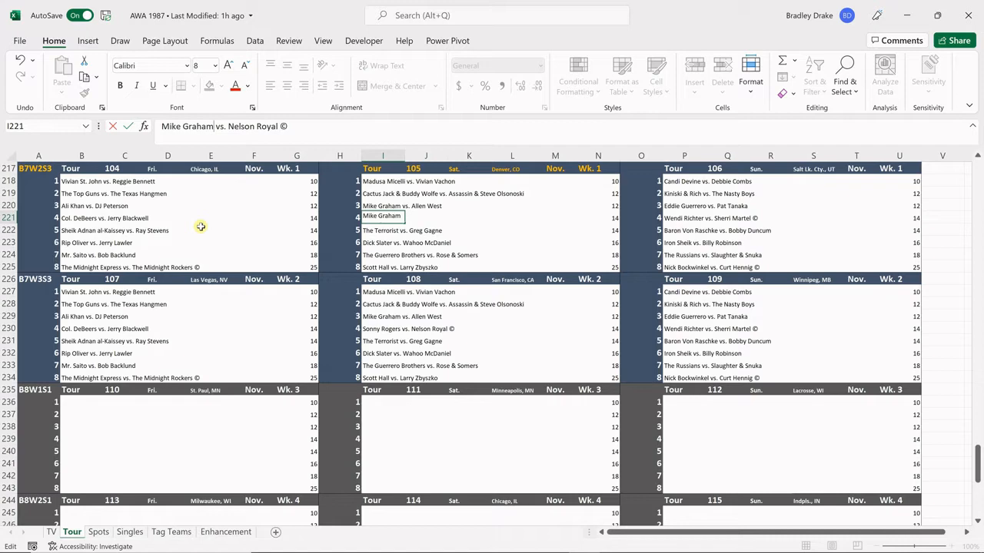
Step: Enter Mike Graham vs. Nelson Royal and Wayne Bloom vs. Allen West on the Tour sheet, checking names on the Singles roster
click(129, 532)
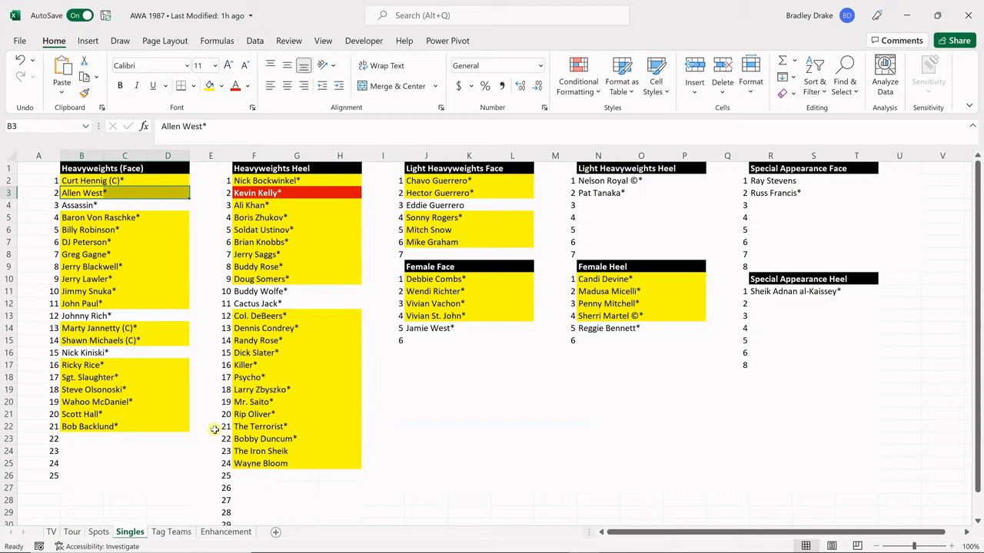
click(70, 532)
text(Wayne Bloom vs. Allen West)
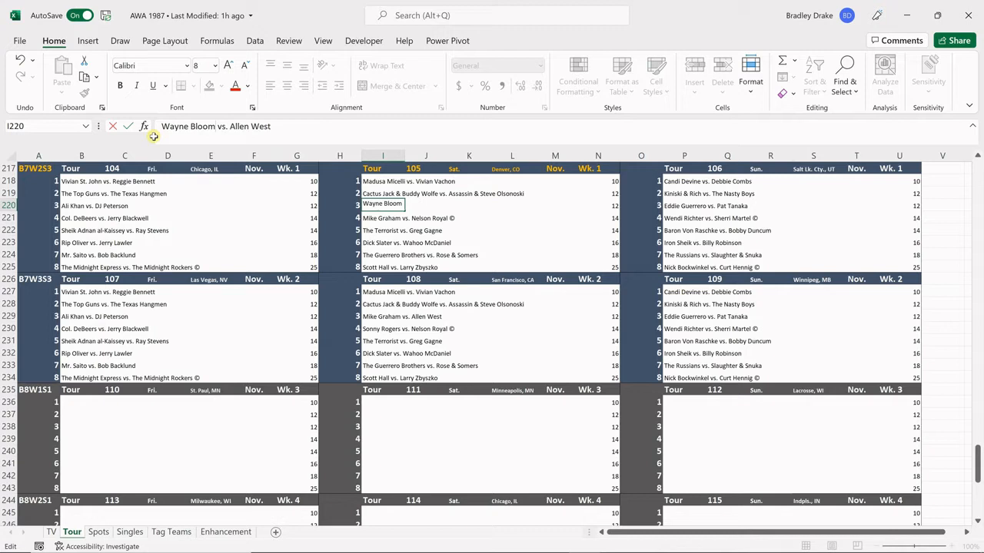
key(Return)
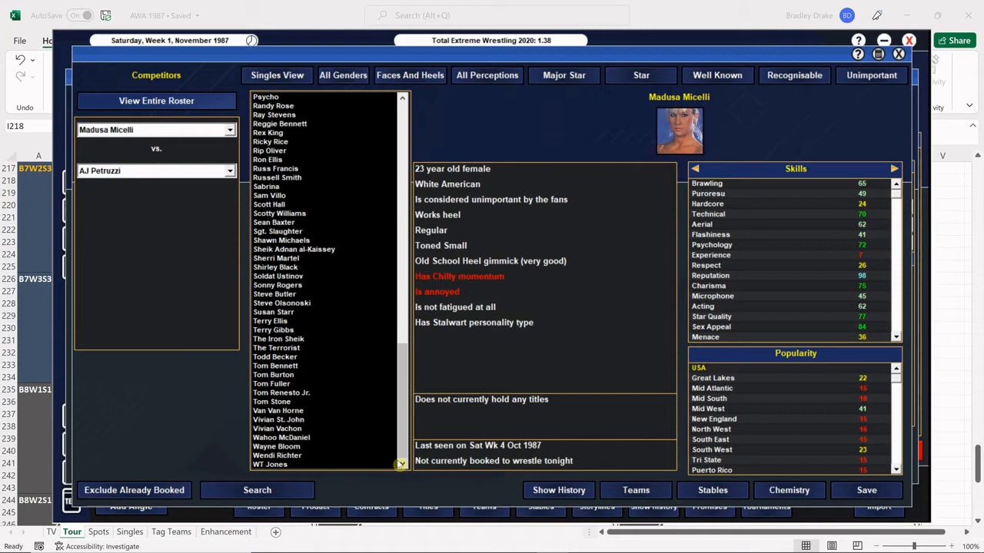
Step: Pick Vivian Vachon as Madusa Micelli's opponent and confirm the pairing
click(278, 427)
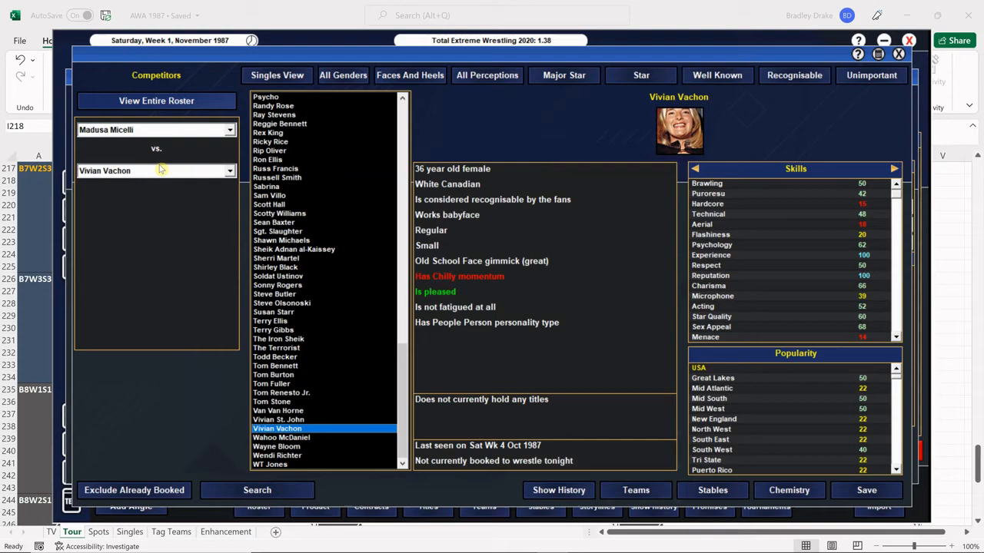
click(558, 489)
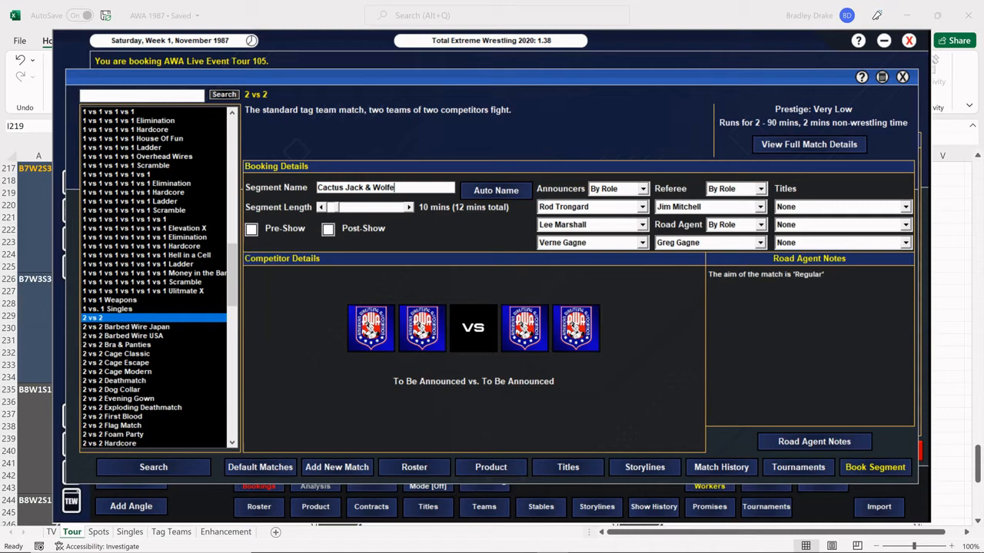
Step: Set the details of the Cactus Jack & Wolfe 2 vs 2 tag segment
click(495, 191)
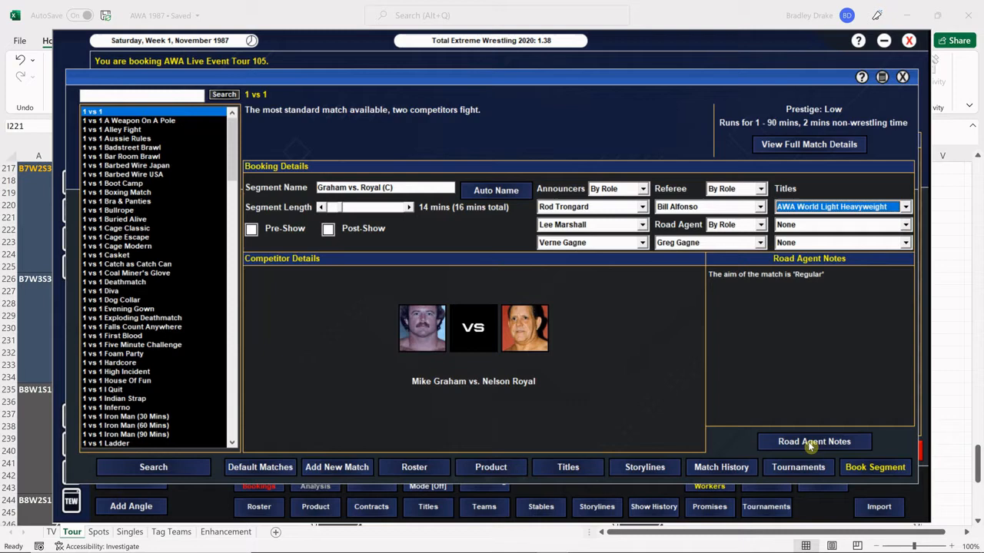
Step: Book the Graham vs. Royal (C) AWA World Light Heavyweight title match onto the show
click(815, 441)
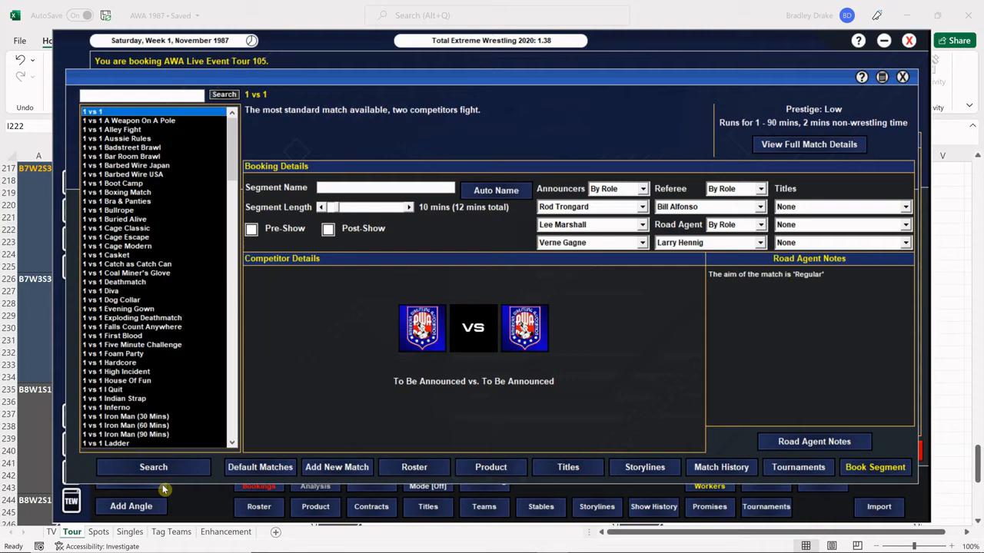
Step: Name the segment 'The Terrorist vs. Gagne', pick The Terrorist as first competitor and review his match history
text(The Terrorist vs. Gagne)
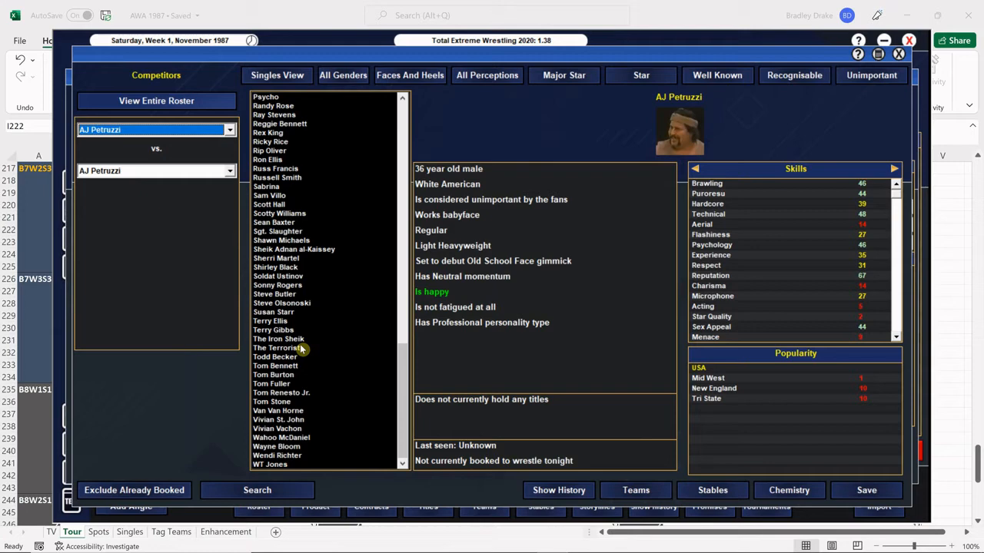
click(278, 347)
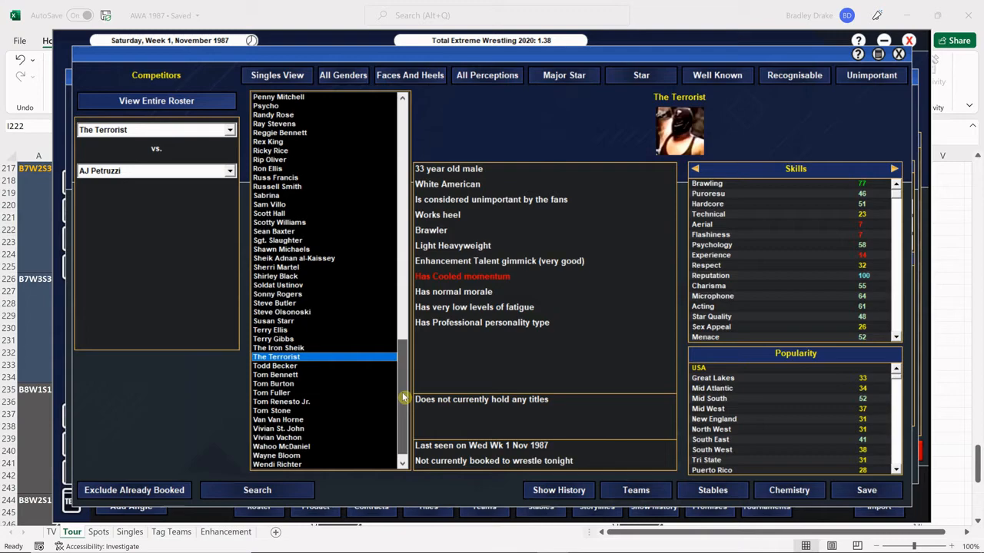
click(560, 490)
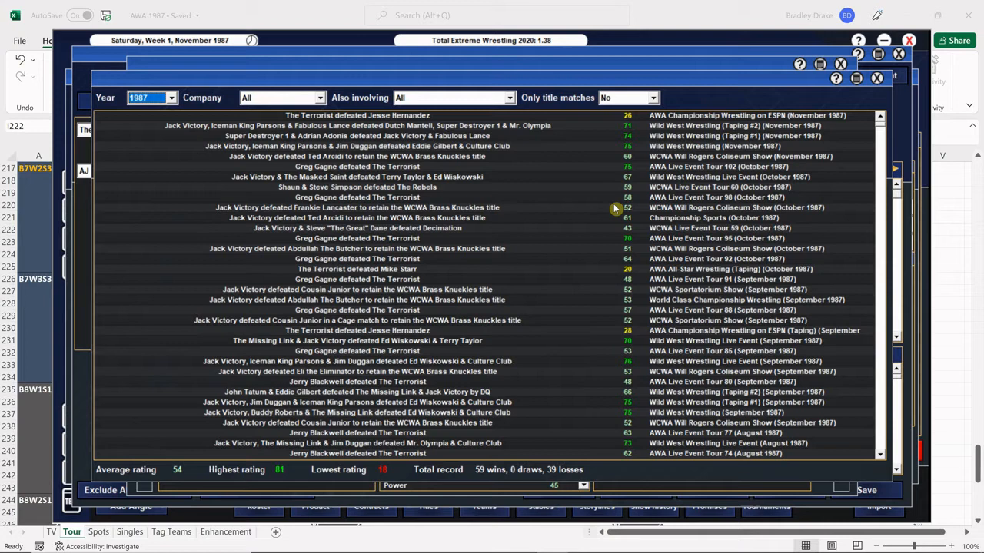
mouse_move(673, 197)
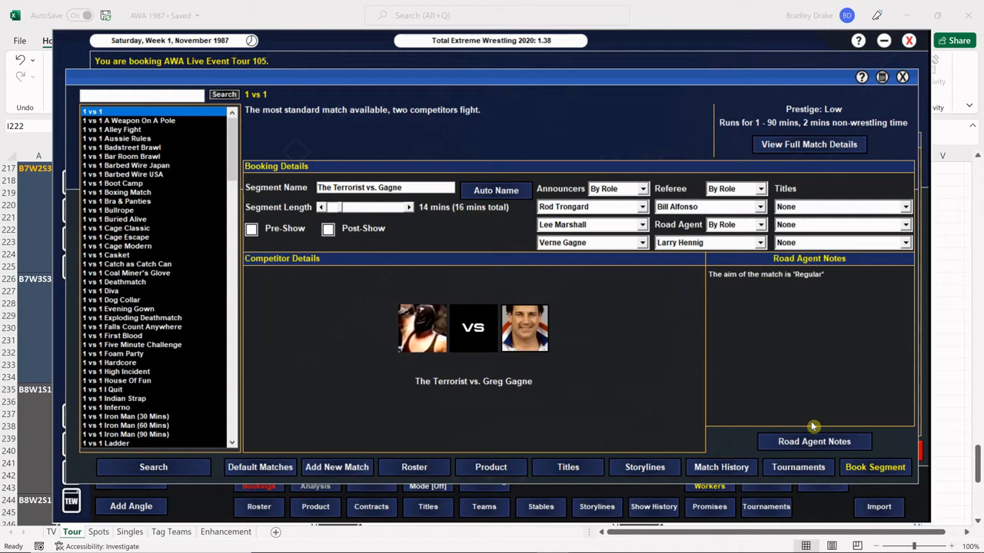
click(874, 468)
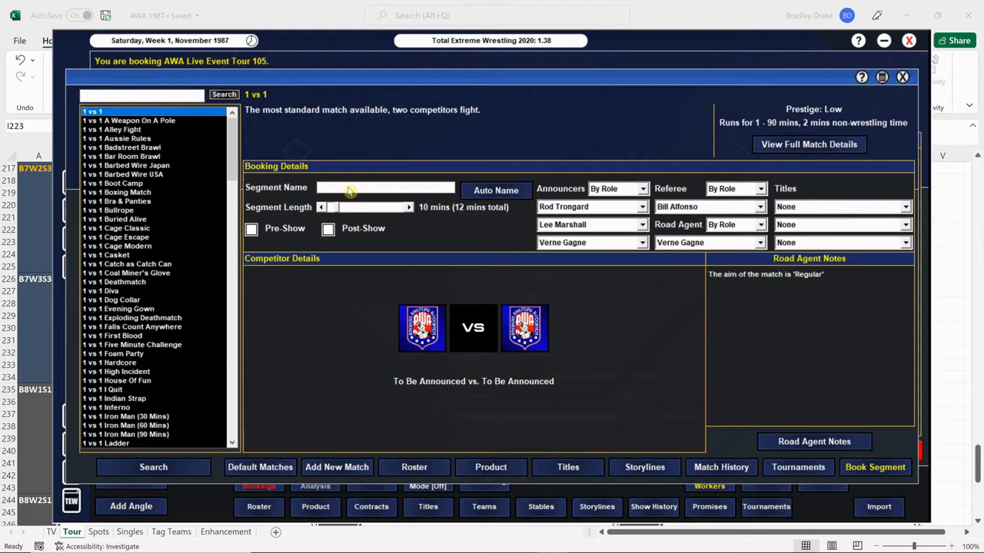
Step: Begin naming the new 1 vs 1 segment with 'Slater v'
text(Slater v)
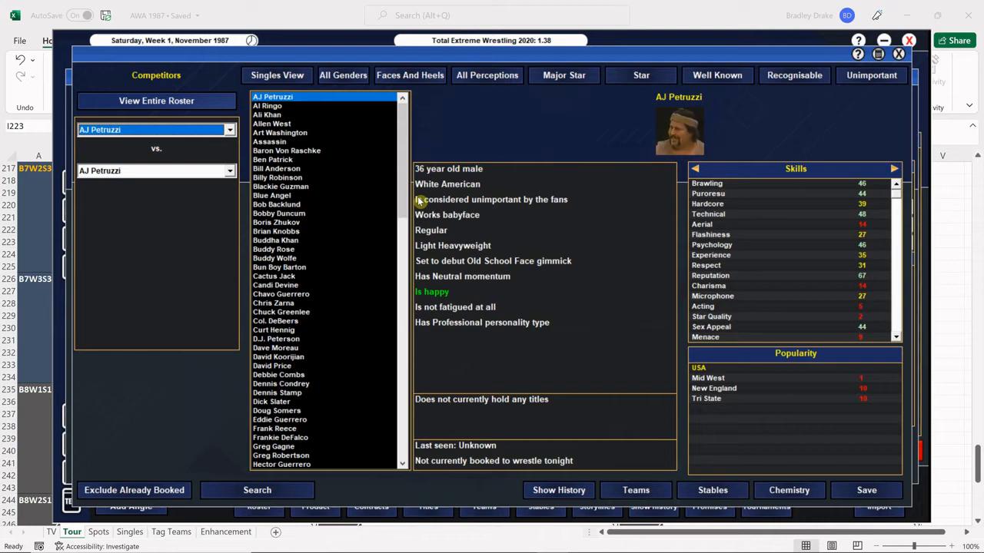
Step: Choose Dick Slater and Wahoo McDaniel from the roster and set the match length to 16 mins
click(271, 329)
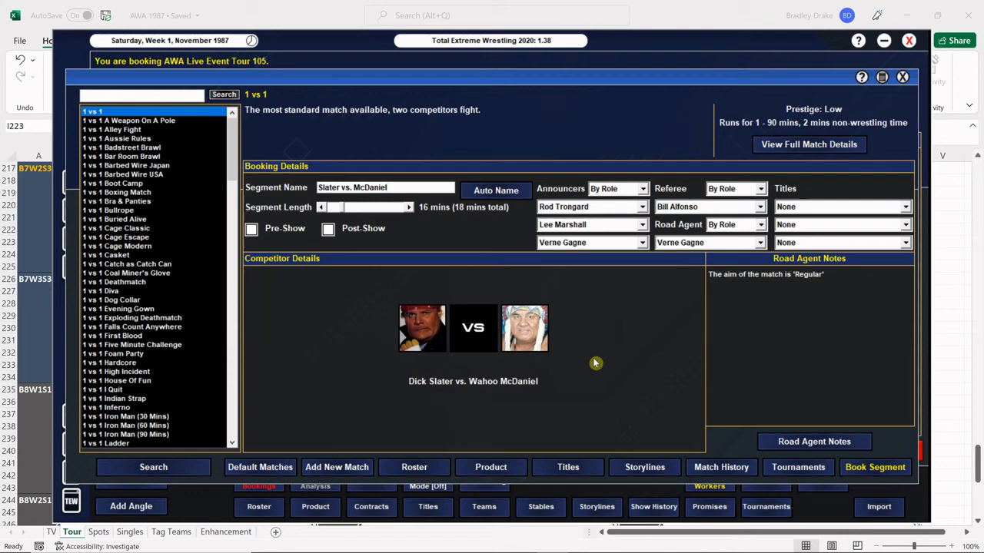
click(721, 467)
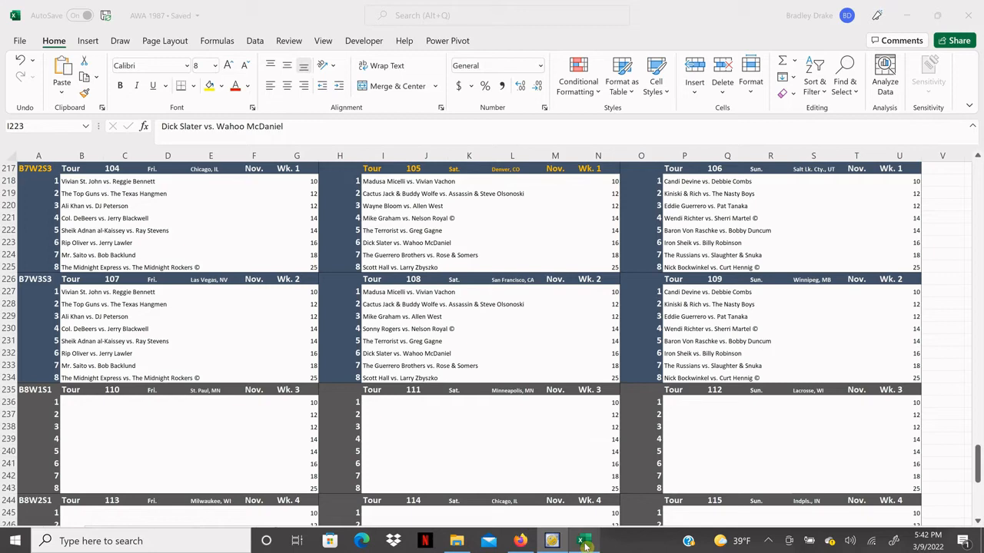
click(585, 541)
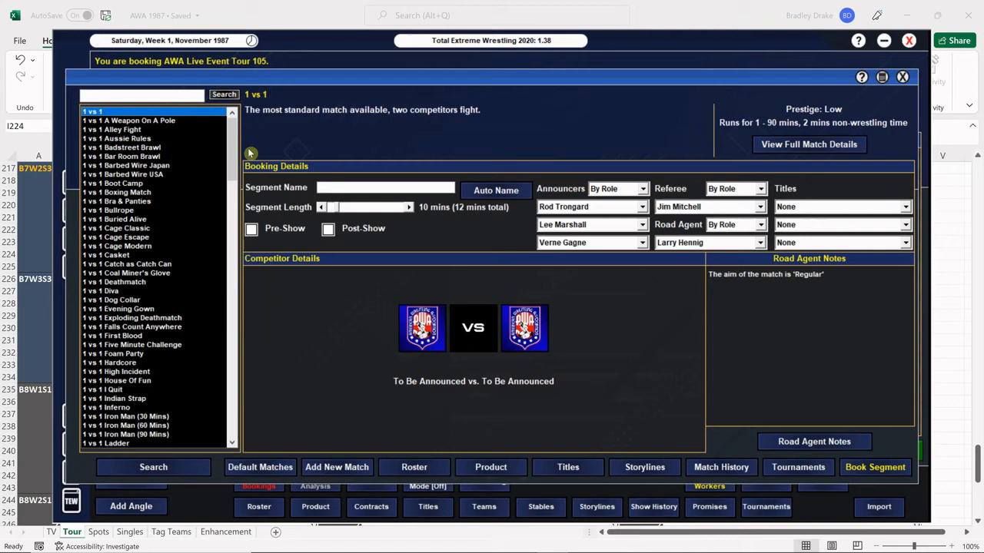
Step: Set up The Guerrero Brothers vs. Rose & Somers 2 vs 2 main event with a road agent note making Buddy Rose the victor
click(100, 209)
text(The Guerrero Brothers vs)
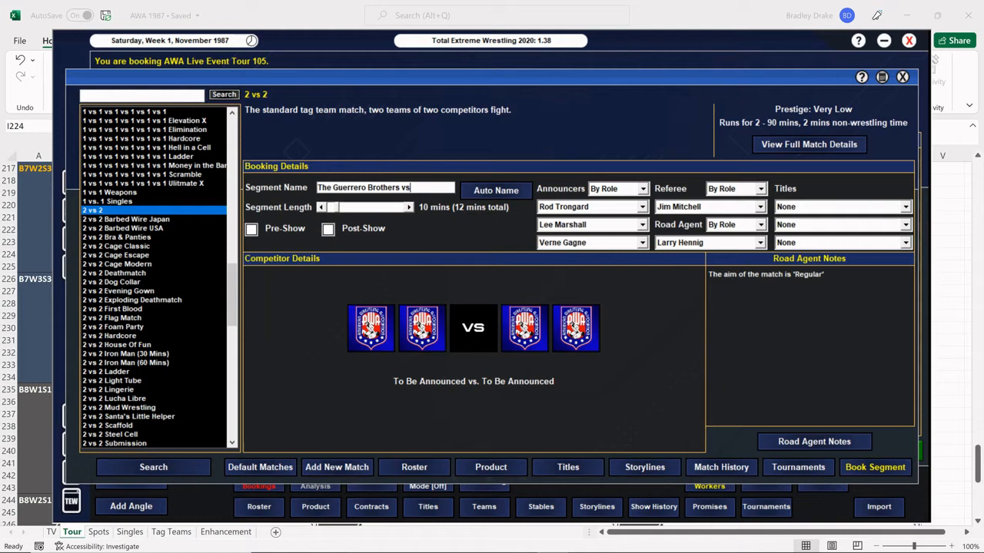
click(495, 191)
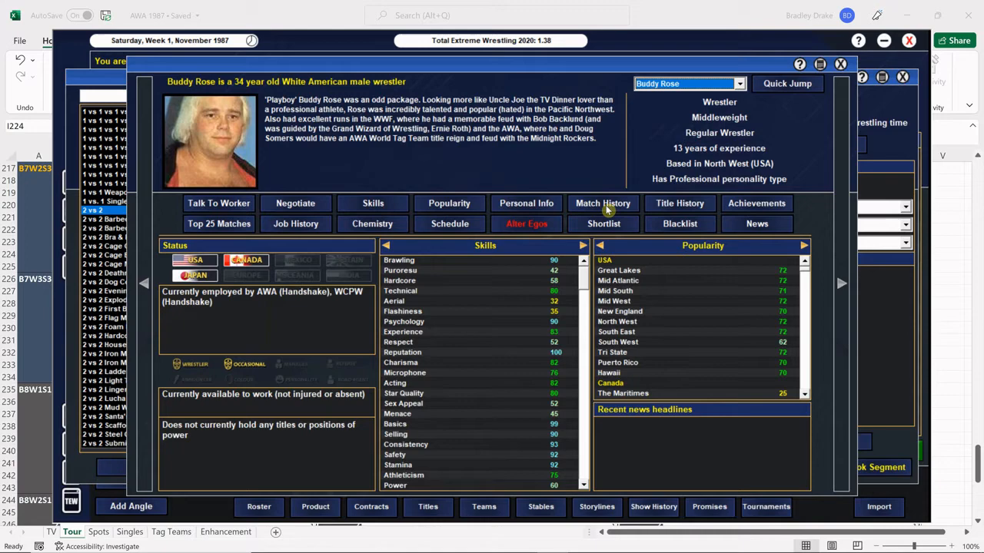
click(603, 203)
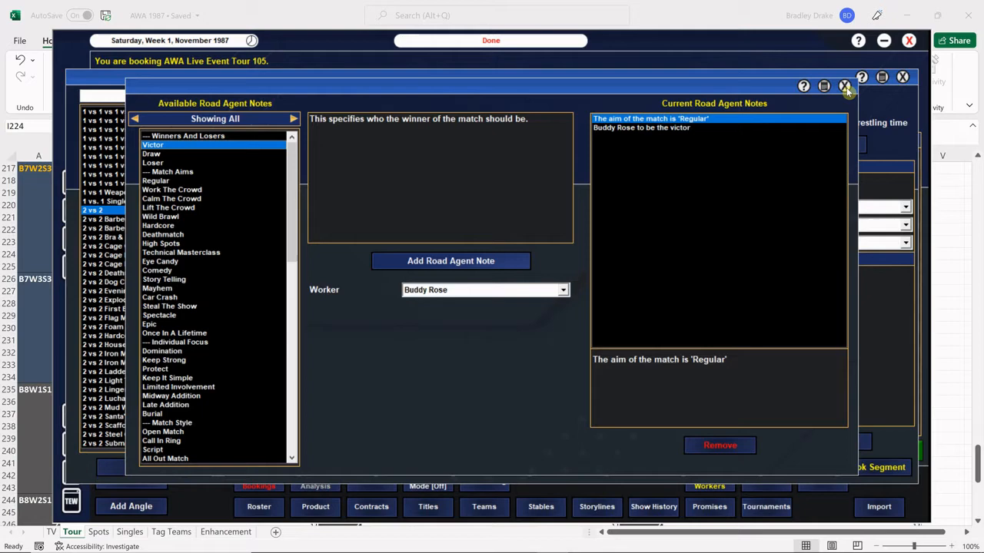
click(842, 86)
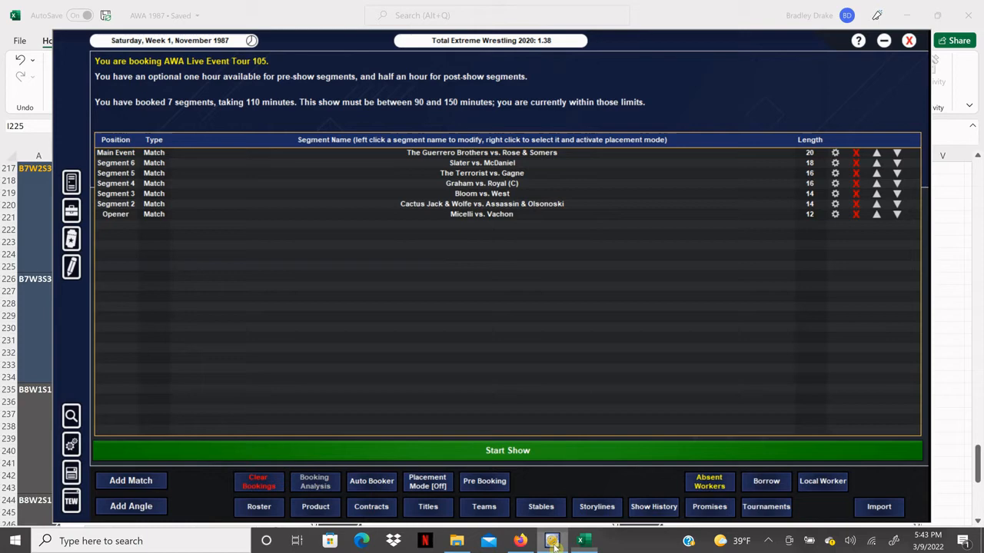
Step: Book a new 30-minute 1 vs 1 match 'Hall vs. Zbyszko' with Scott Hall against Larry Zbyszko
click(131, 479)
text(Hall)
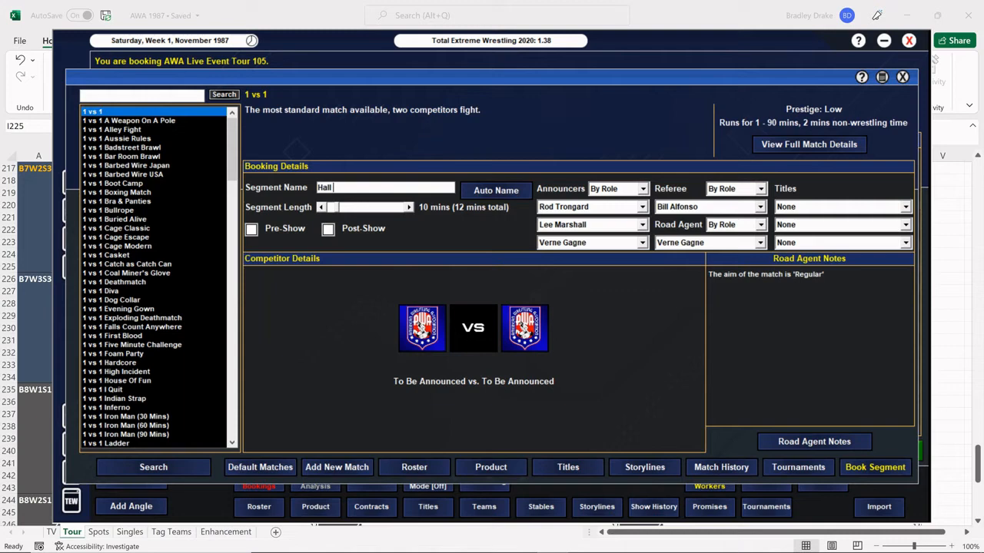
text(vs. Zbyszko)
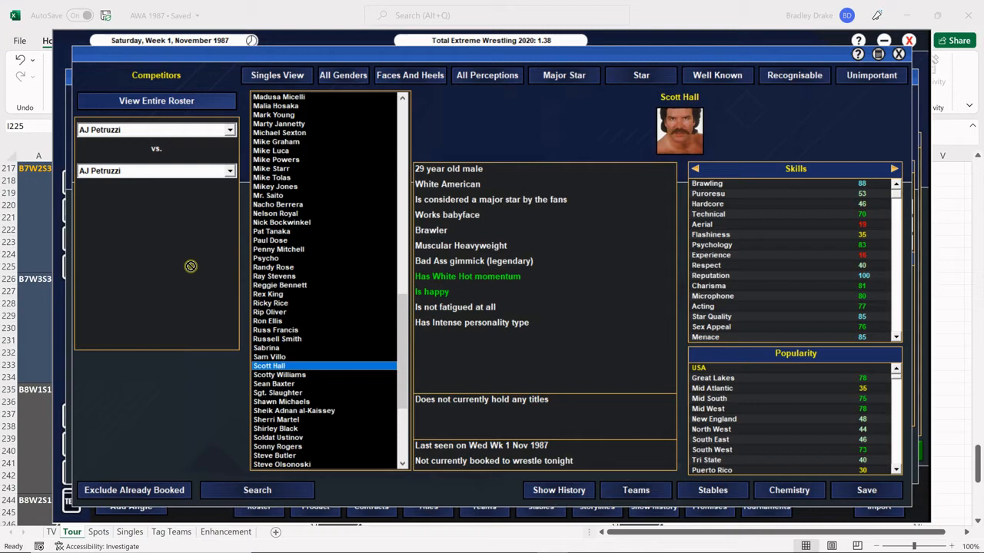
click(276, 329)
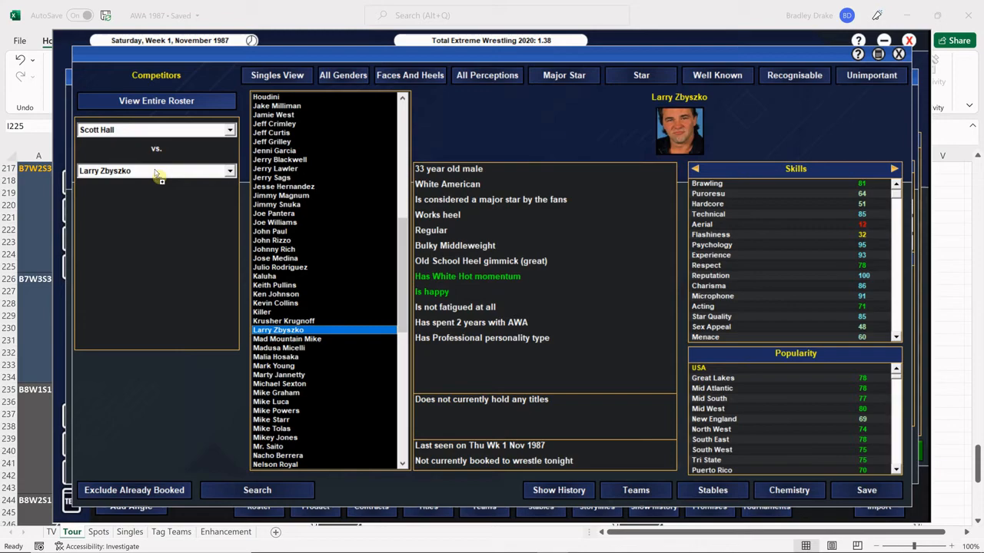
click(559, 490)
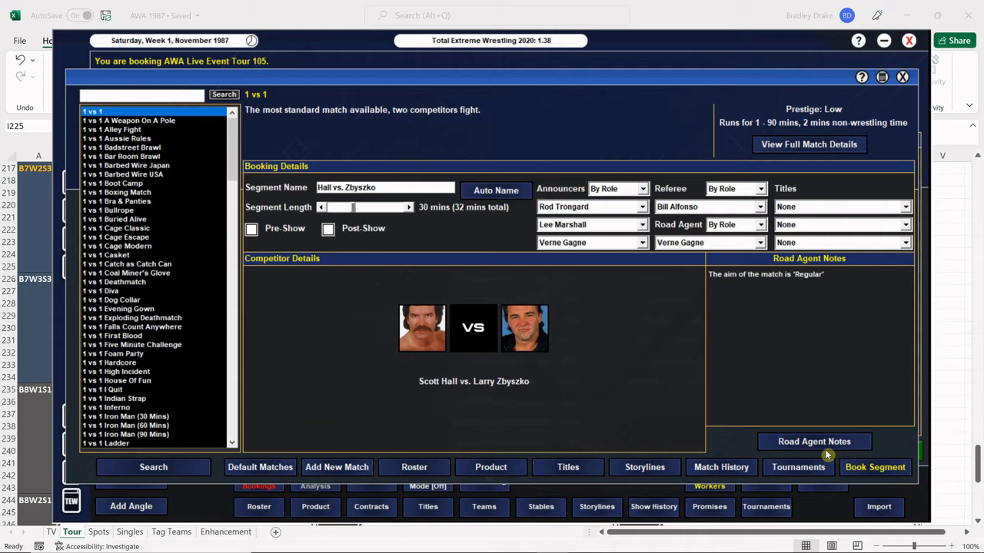
Step: In Road Agent Notes set an Epic aim with Larry Zbyszko winning, then book it as the main event
click(814, 441)
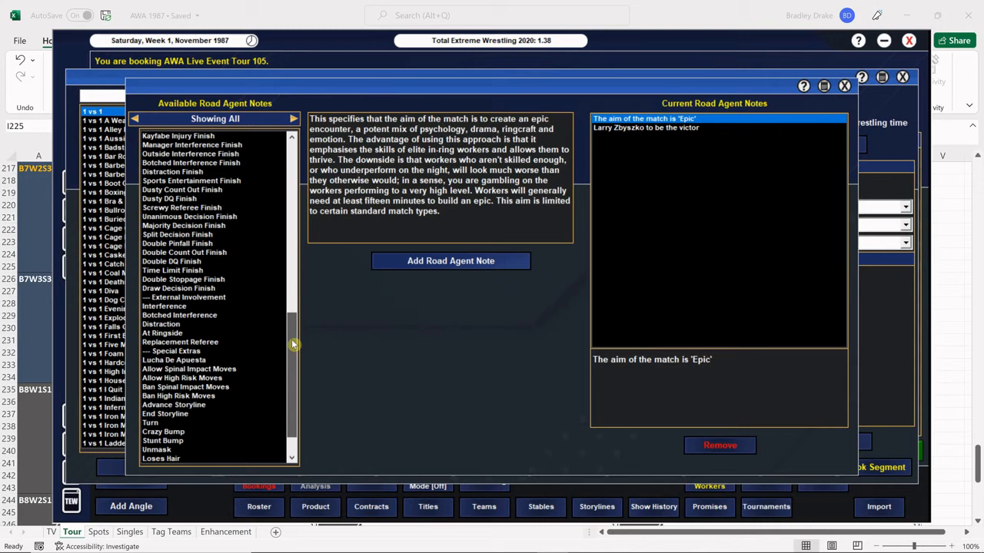
scroll(down, 3)
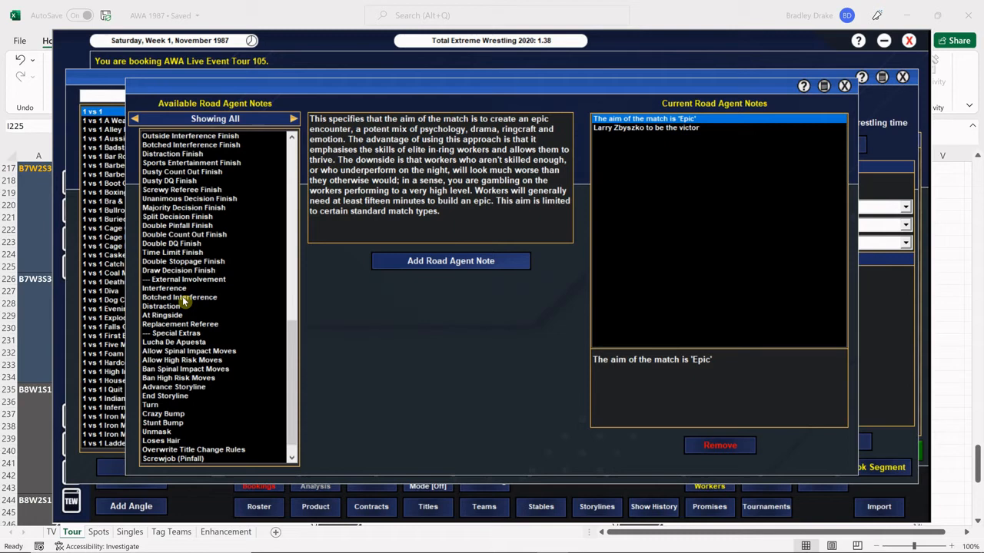
click(163, 289)
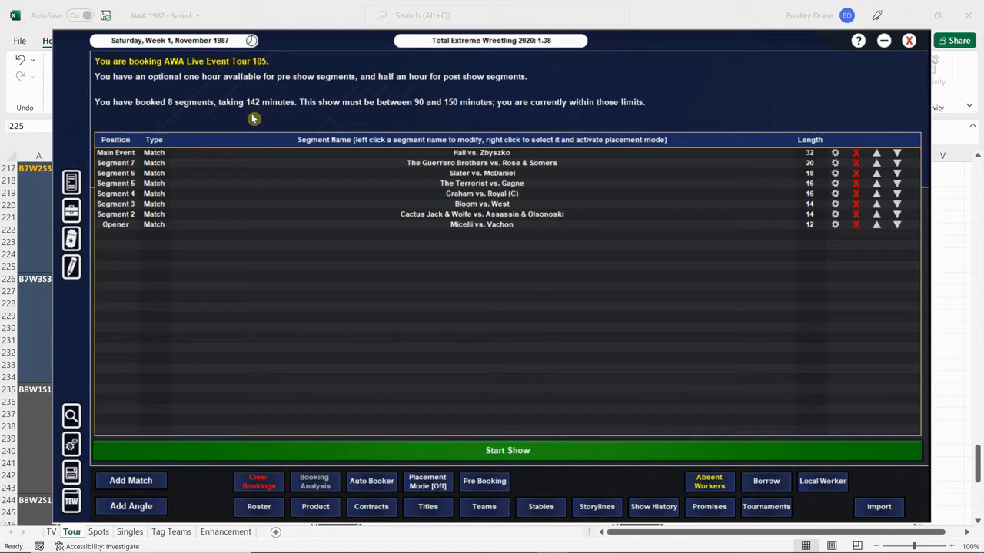
Step: Start Tour 105 and review Micelli over Vachon and the Assassin & Olsonoski tag win's road agent report
click(507, 450)
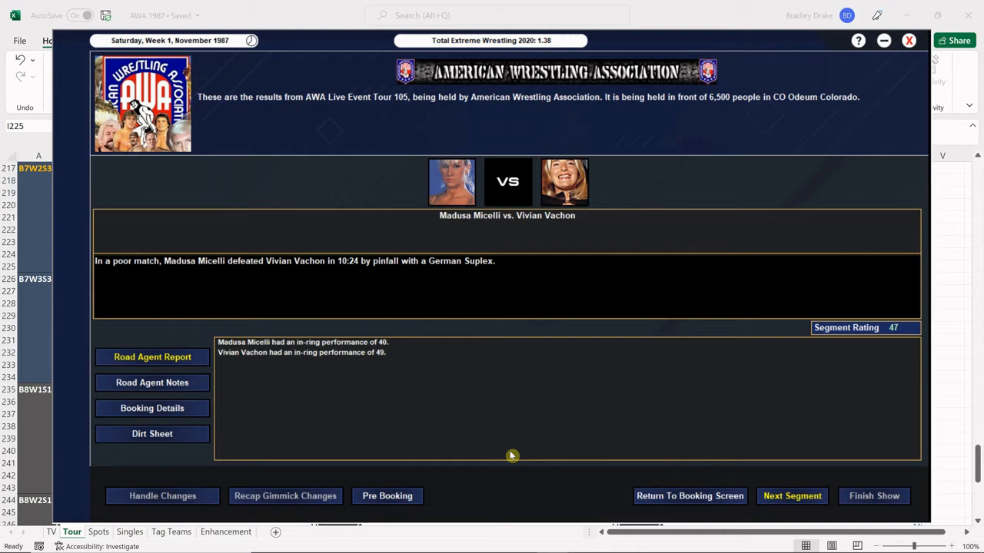
mouse_move(790, 457)
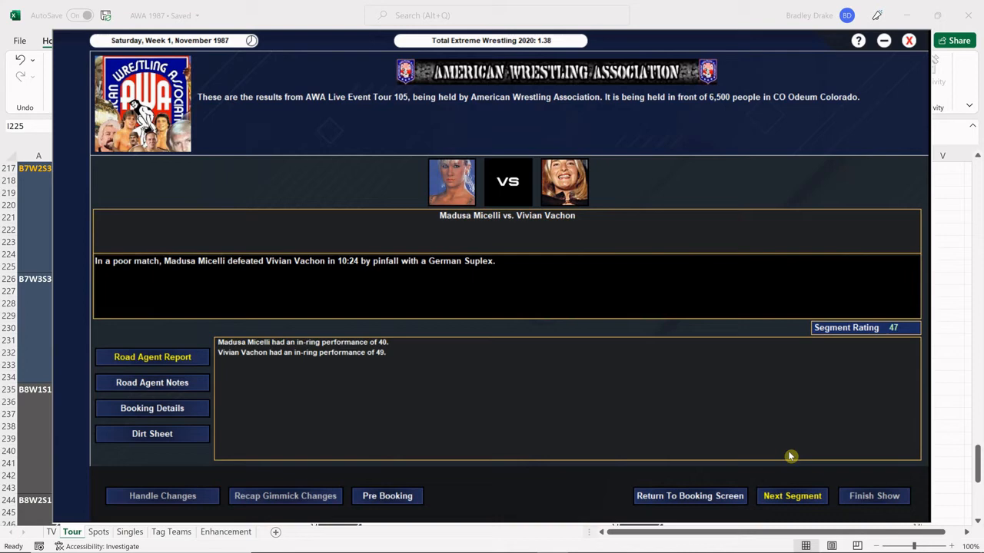
click(791, 495)
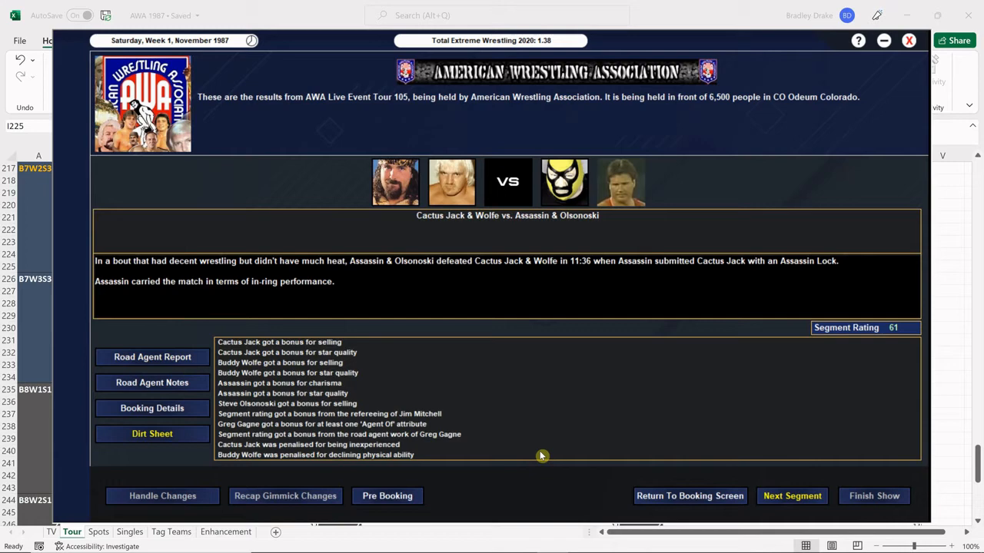
click(152, 357)
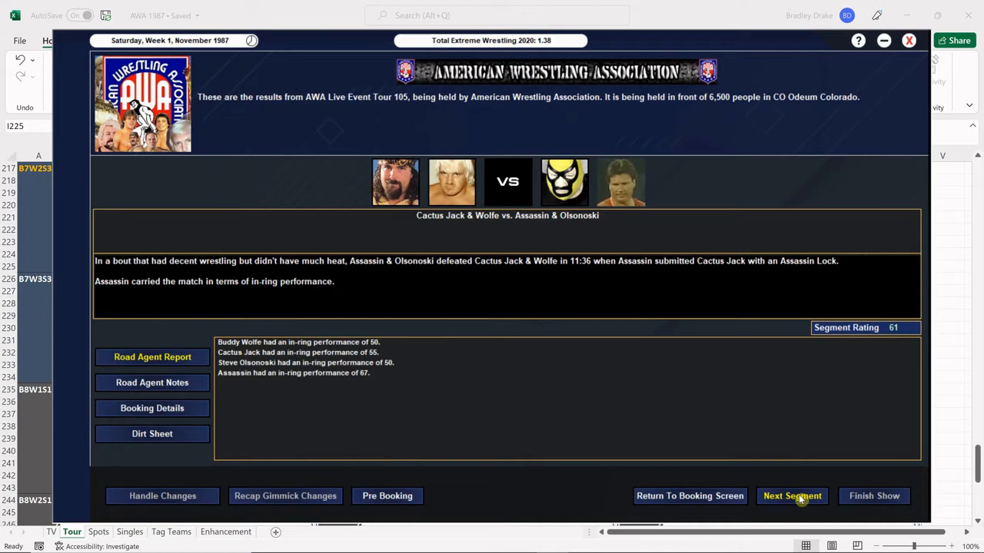
Step: Advance through West over Bloom (with Dirt Sheet), Royal over Graham, and Gagne over The Terrorist
click(791, 495)
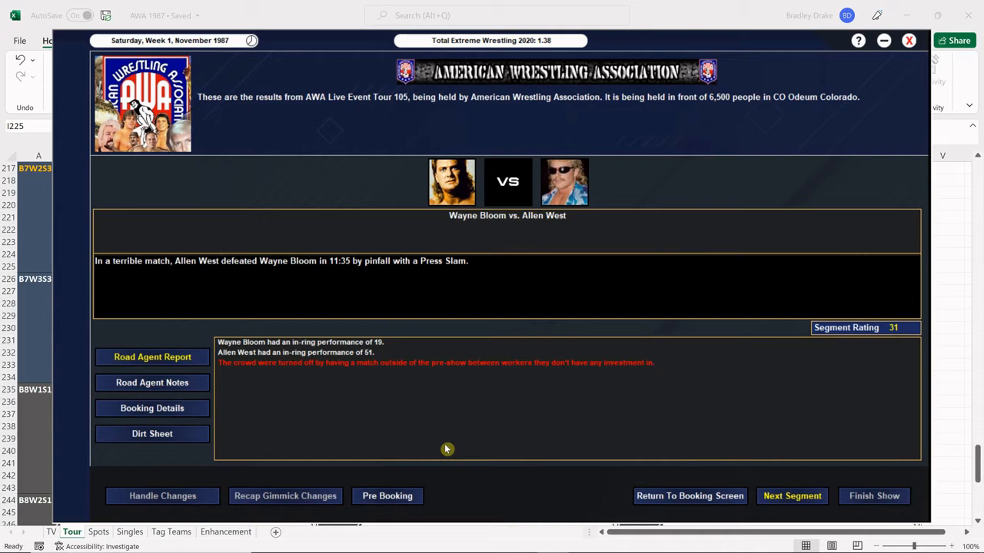
click(152, 434)
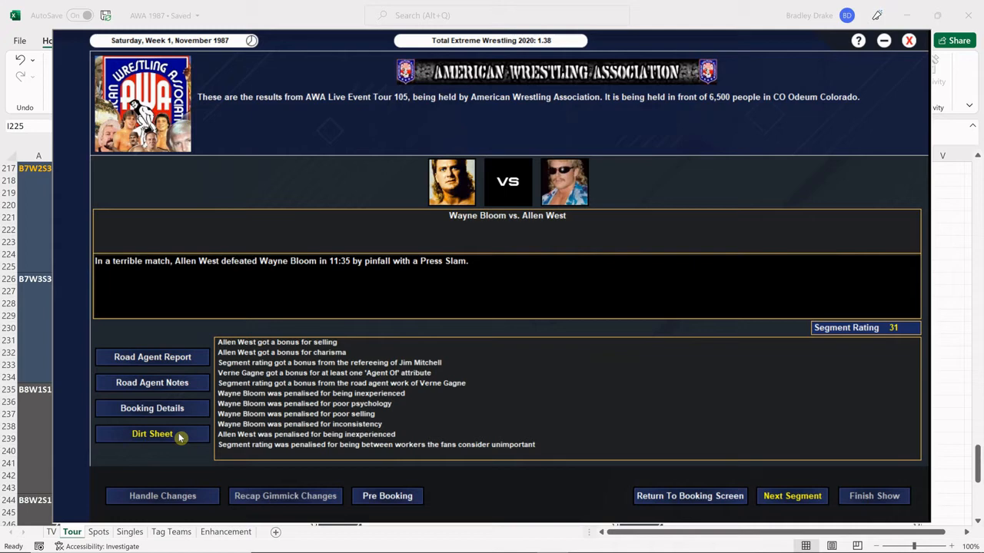
click(792, 495)
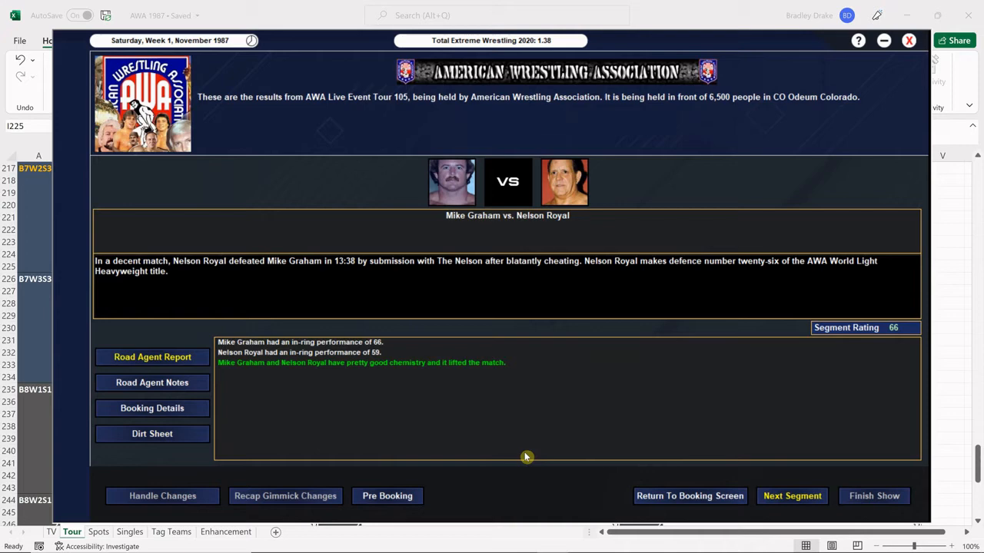
mouse_move(385, 396)
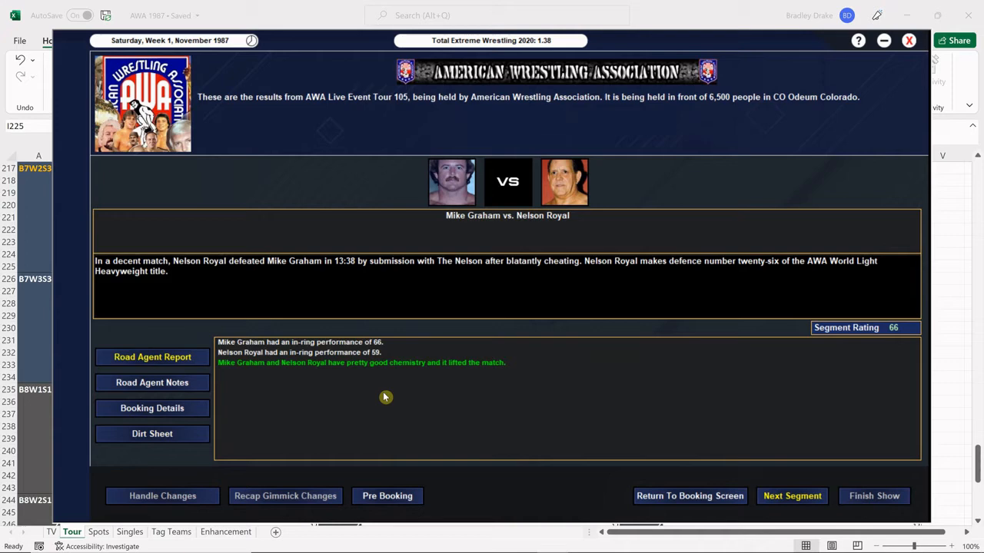
mouse_move(483, 450)
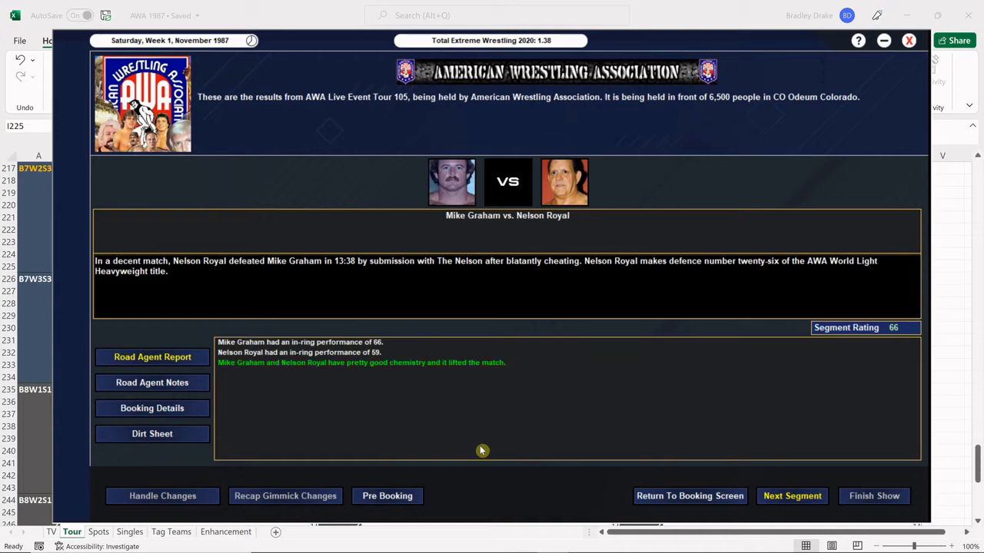
click(792, 495)
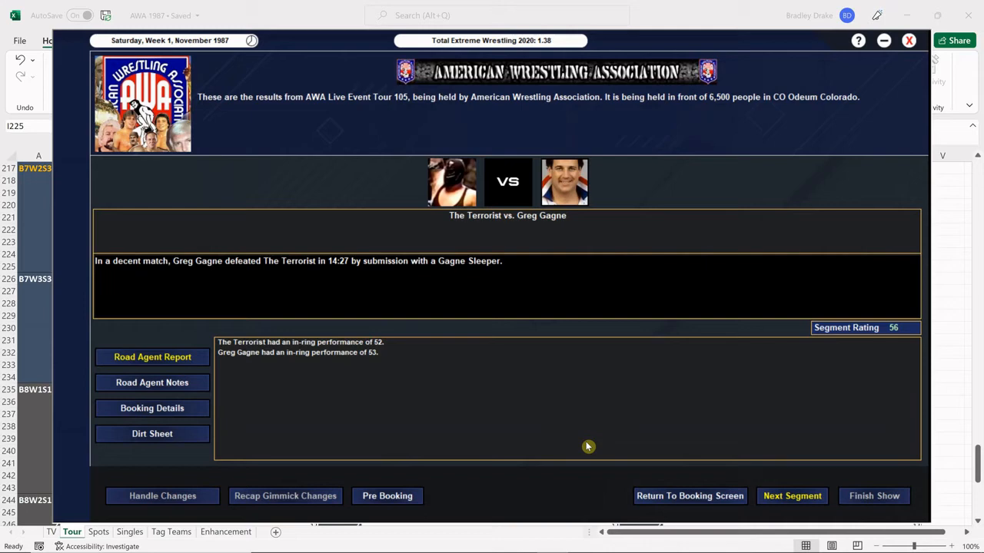
mouse_move(532, 432)
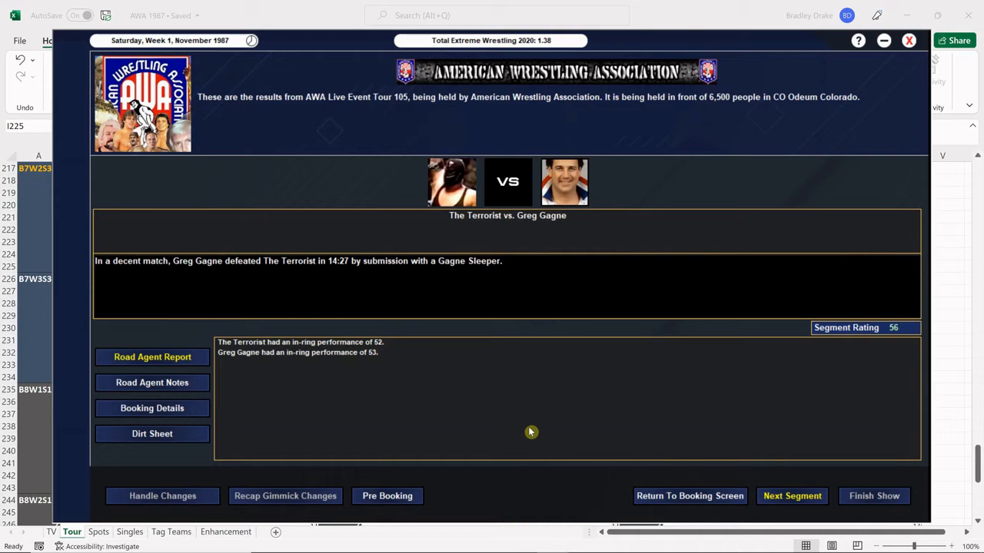
Step: Jot a Notepad reminder 'Check G. Gagne's popularit' and put the note away
click(139, 541)
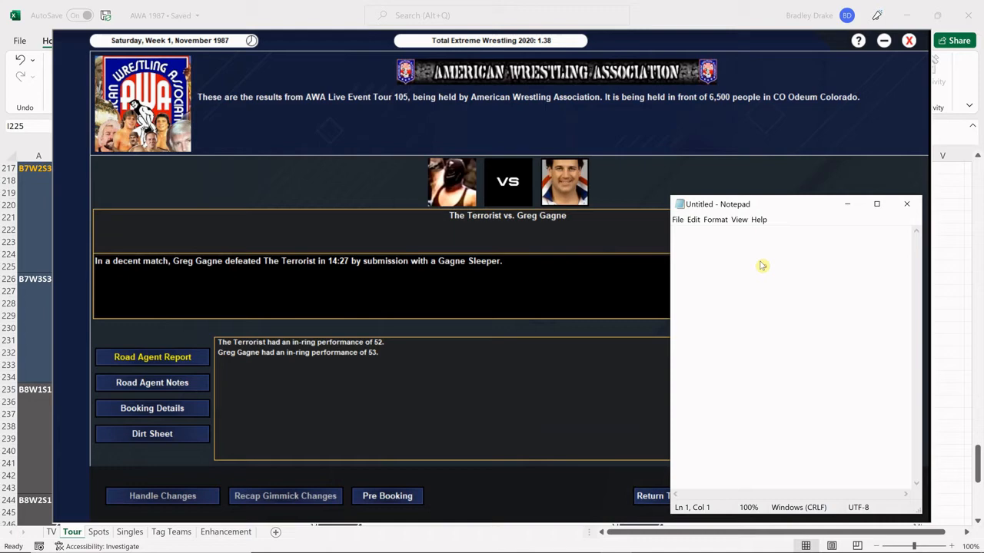
text(Check G. Gagne's popularit)
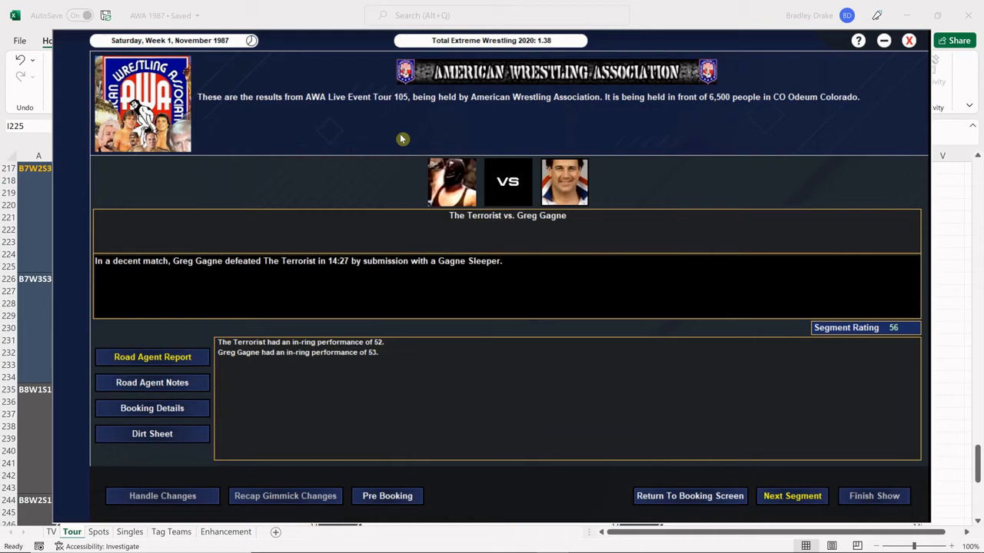
mouse_move(550, 305)
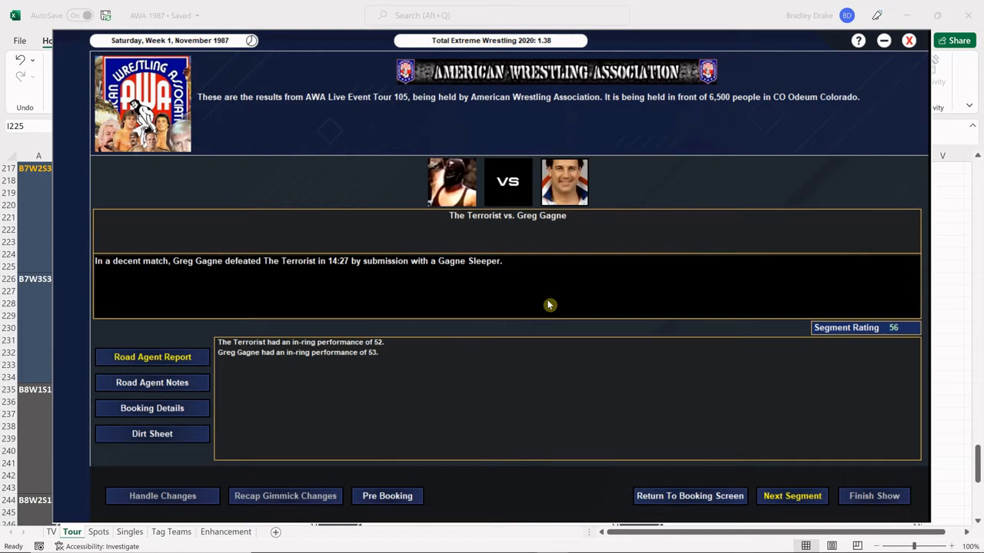
Step: Review the remaining matches' road agent reports through Zbyszko beating Hall and finish the show, rated 88
click(792, 495)
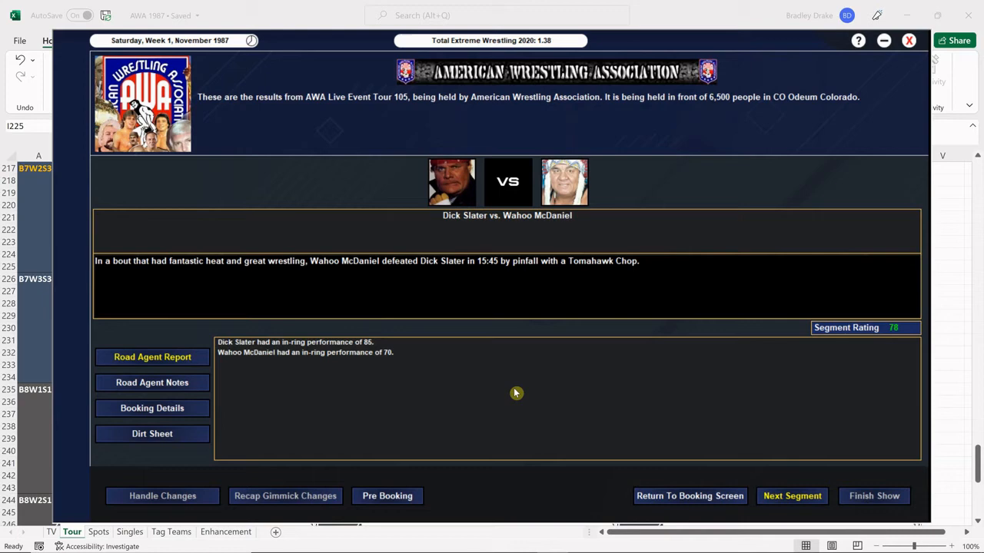
mouse_move(453, 288)
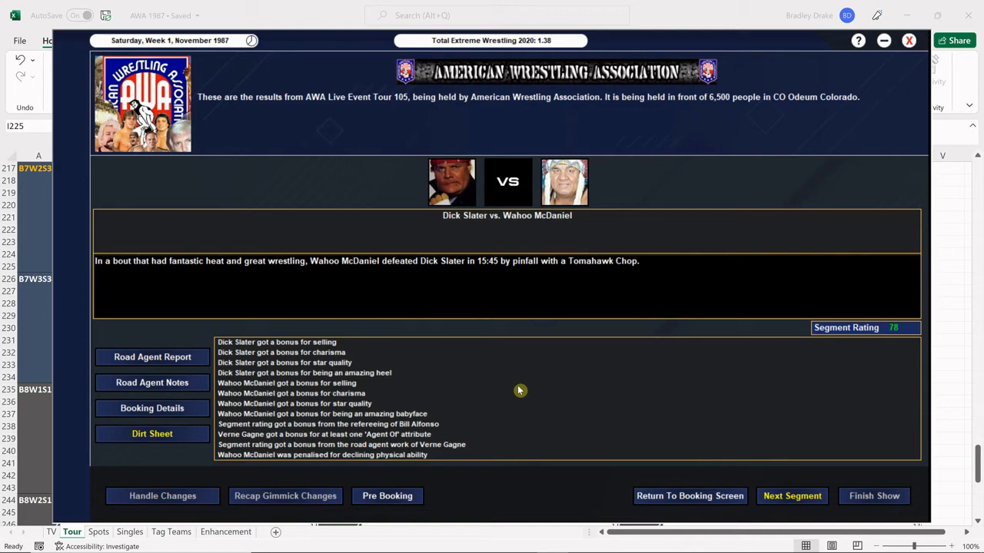
click(152, 357)
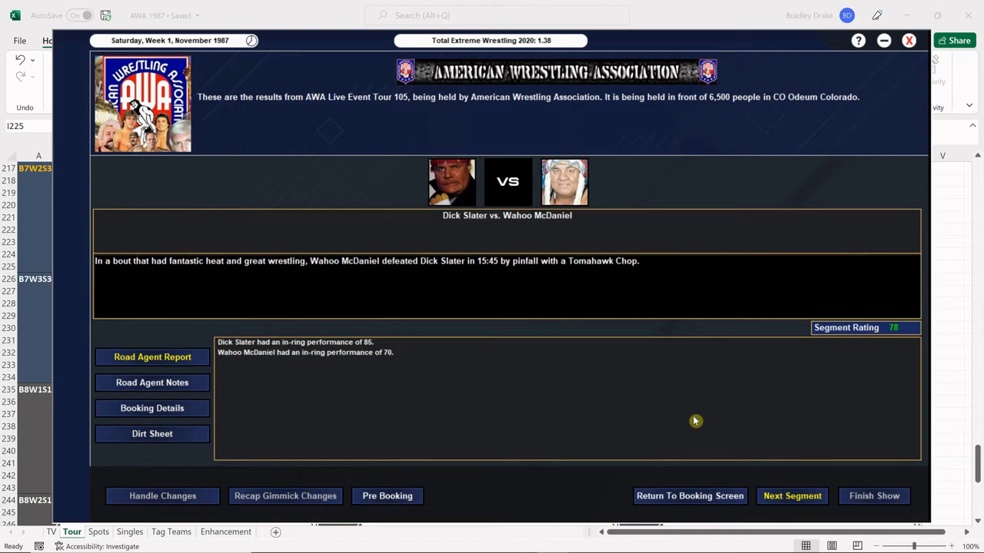
click(792, 495)
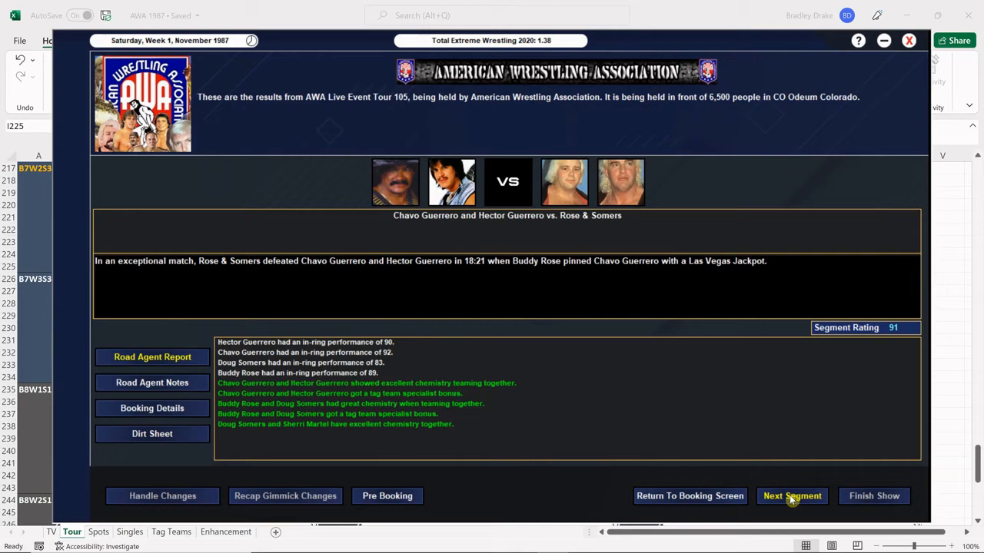
mouse_move(435, 369)
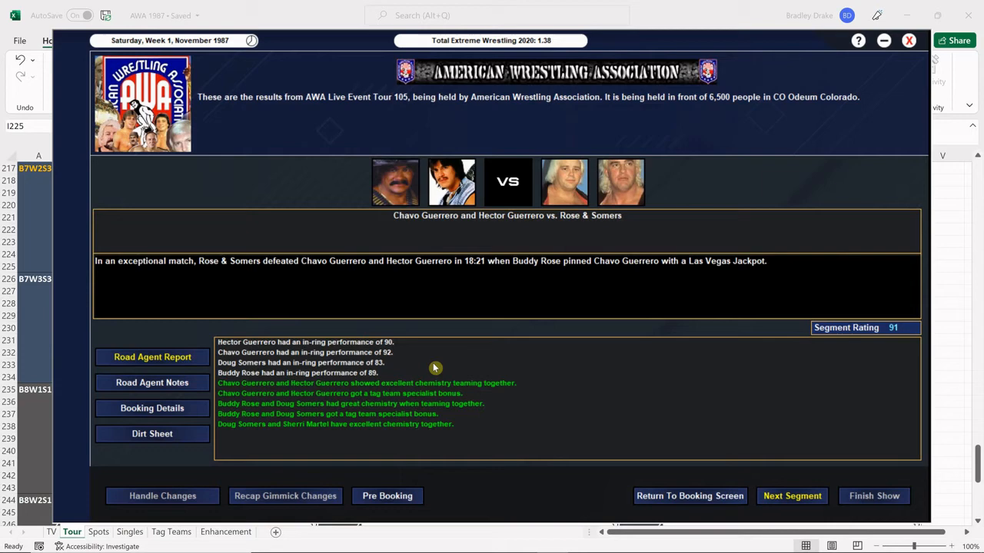
mouse_move(201, 437)
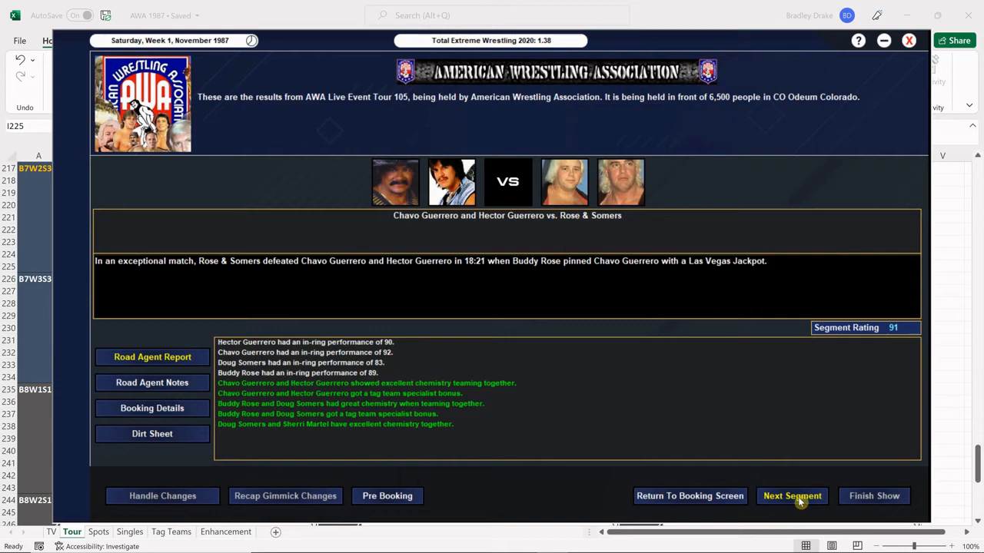
click(792, 495)
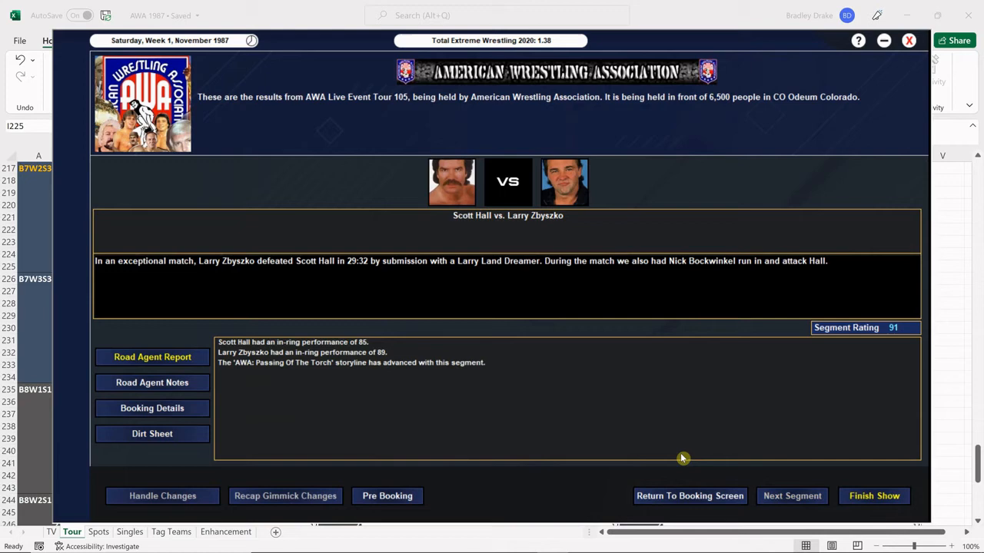
mouse_move(603, 421)
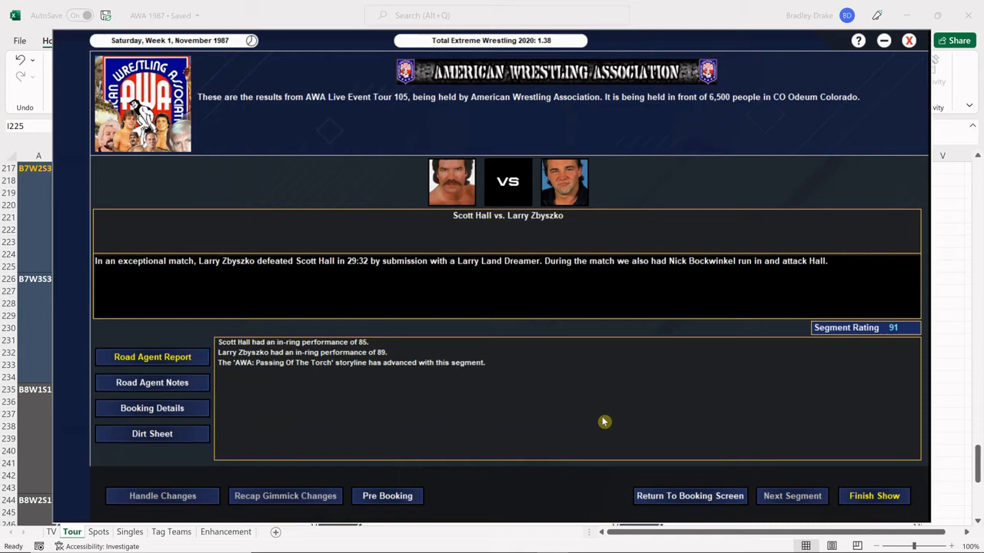
mouse_move(200, 454)
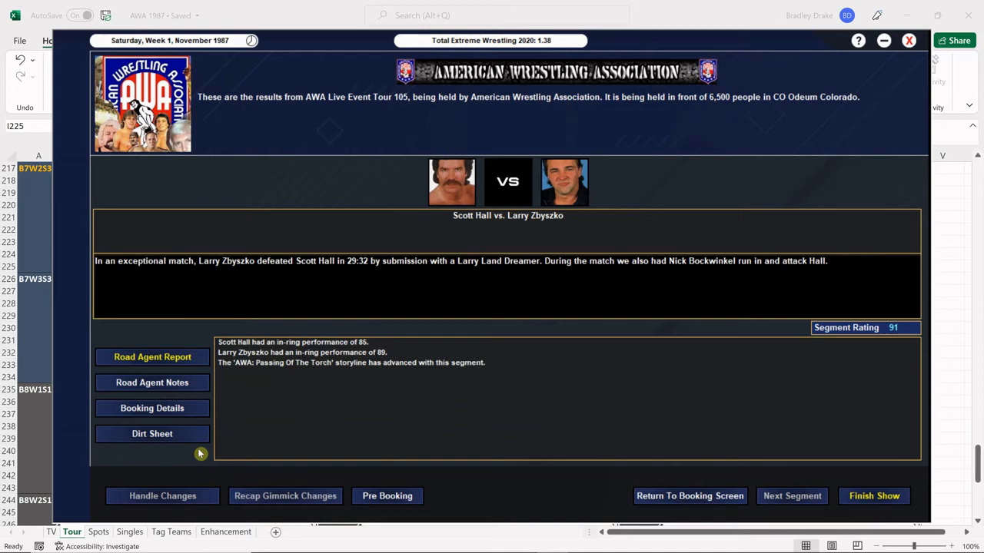
mouse_move(569, 412)
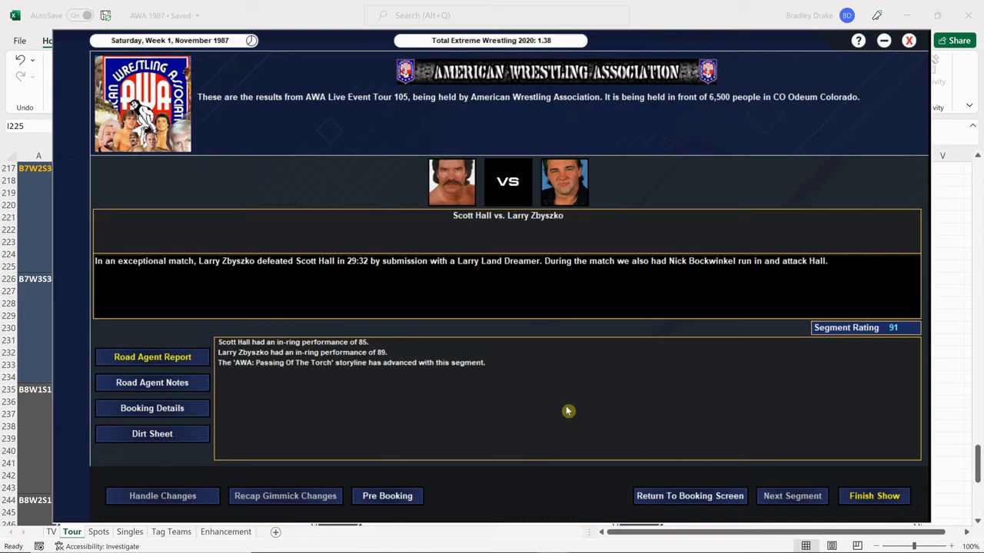
mouse_move(483, 431)
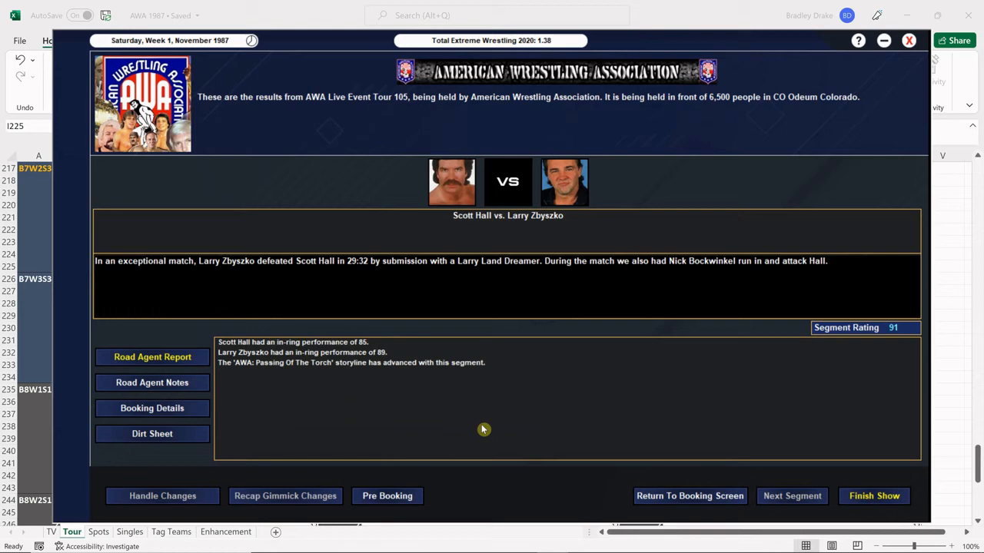
click(873, 495)
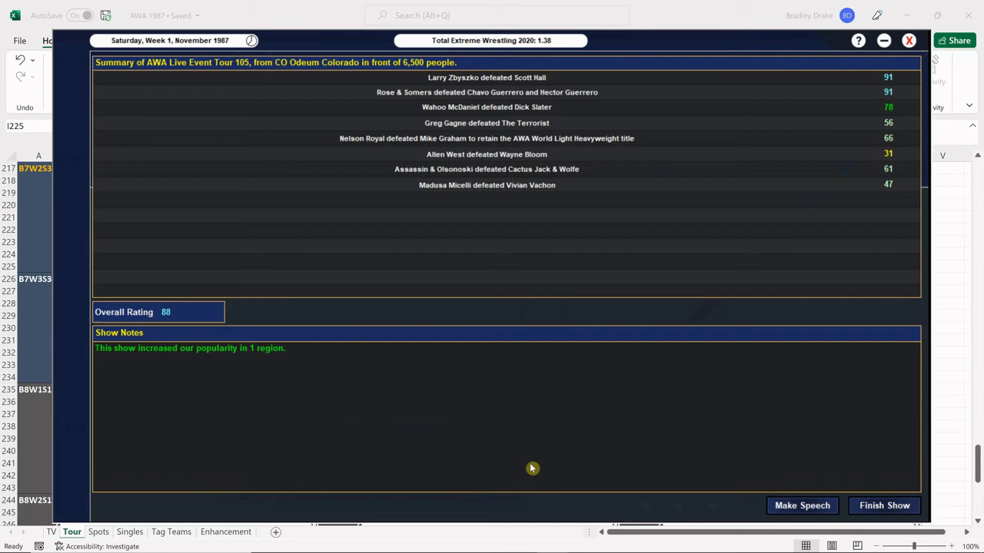
Step: Start the post-show locker room speech from the Tour 105 summary
click(802, 504)
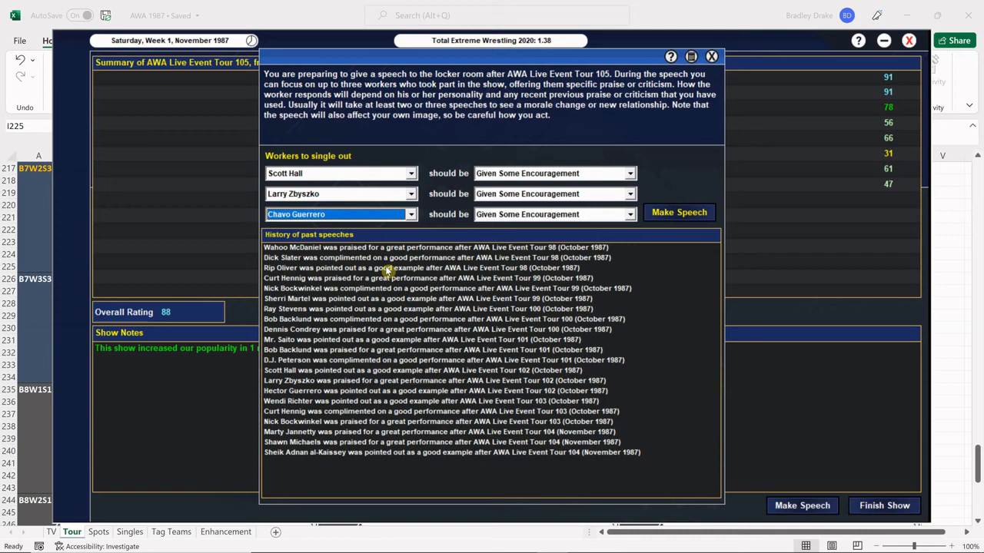
Step: Praise Hall and Zbyszko for a great performance, compliment Chavo Guerrero, deliver the speech and dismiss his reaction
click(630, 173)
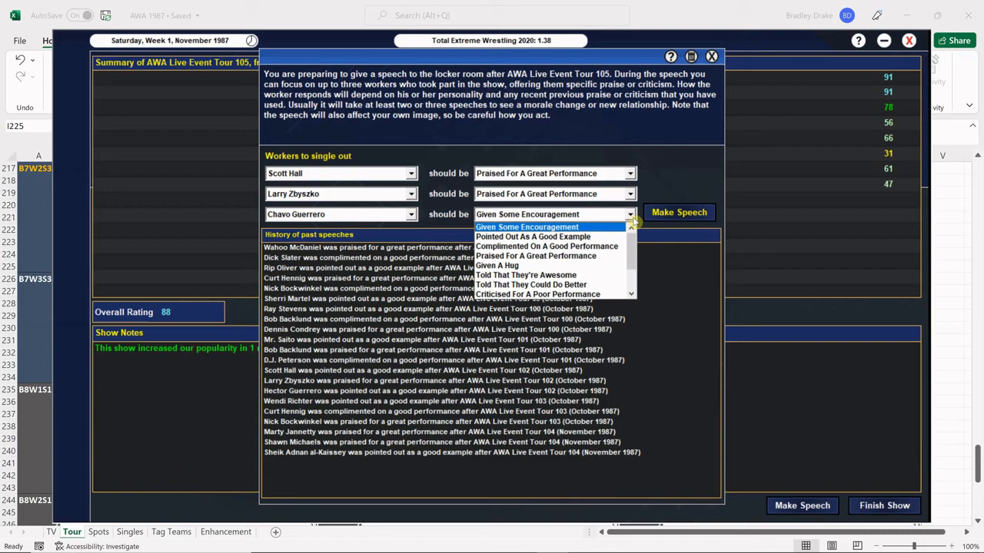
click(547, 246)
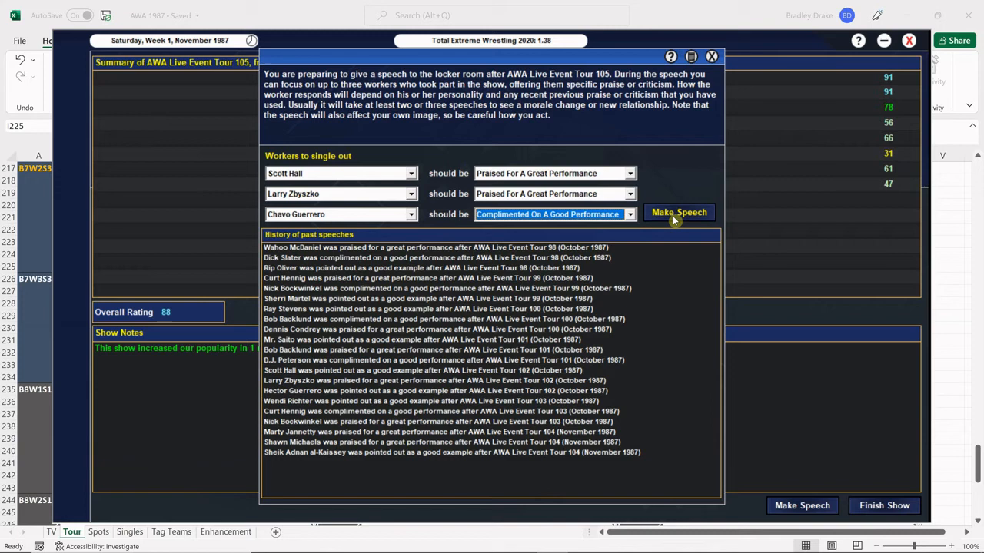
click(679, 212)
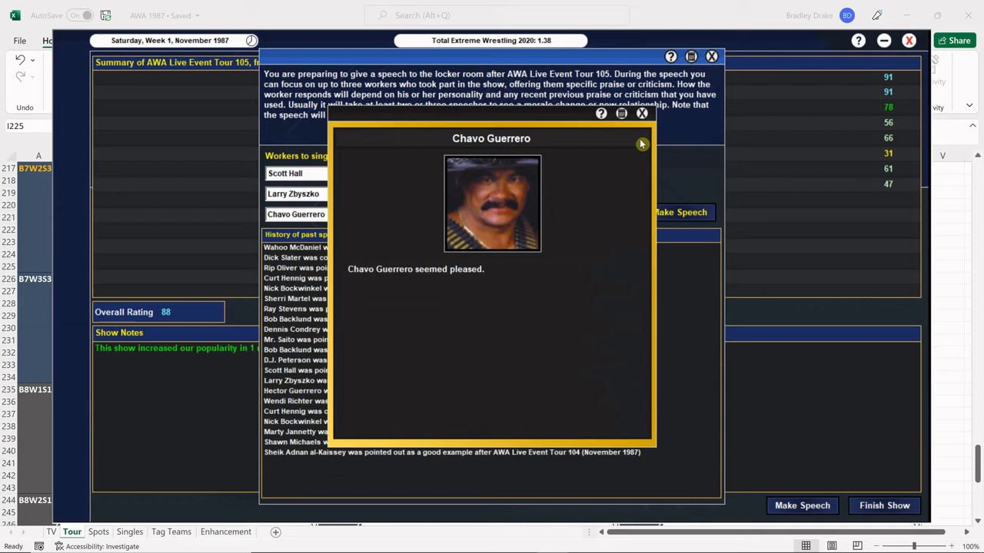
click(643, 114)
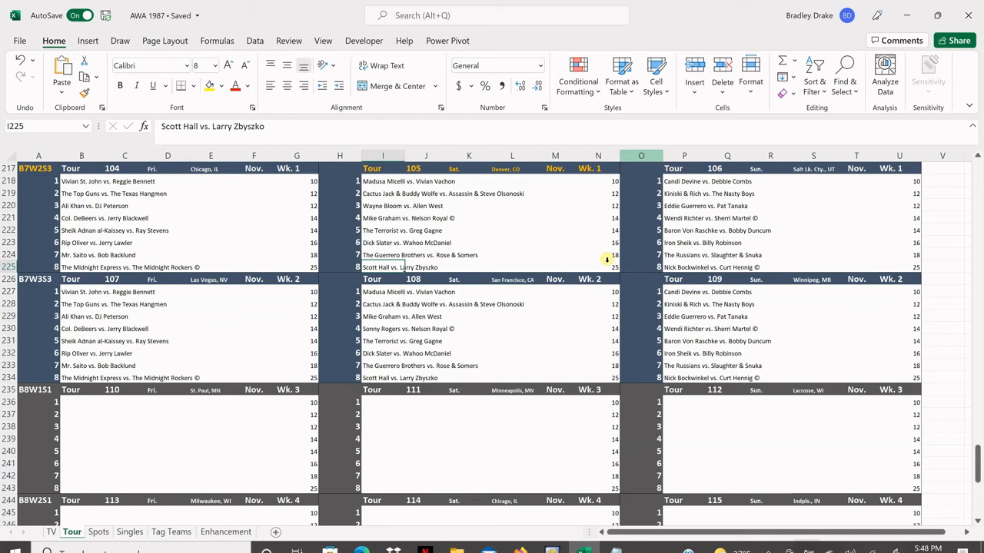
Step: Select the Tour 106 header in the Excel schedule, then return to the TEW newsletter
click(641, 168)
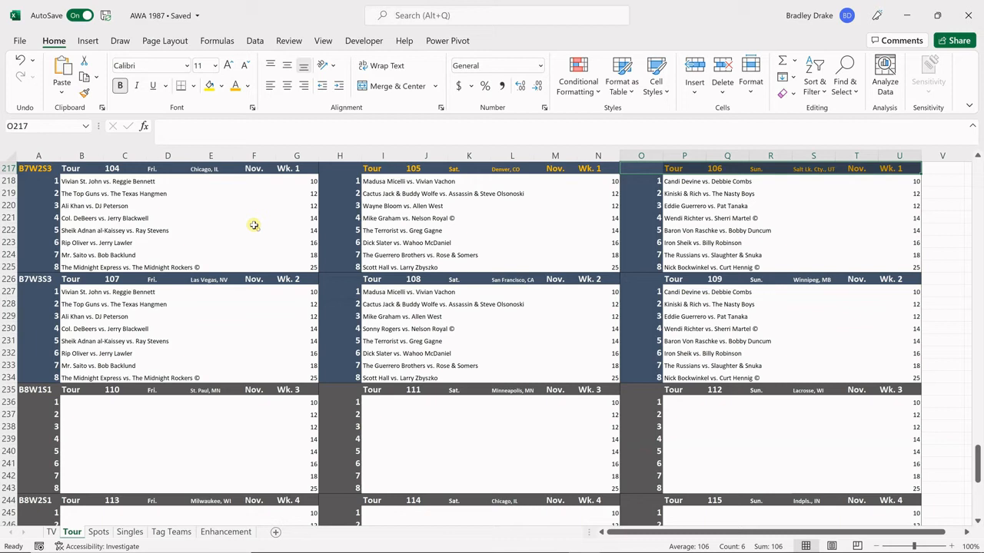
click(249, 86)
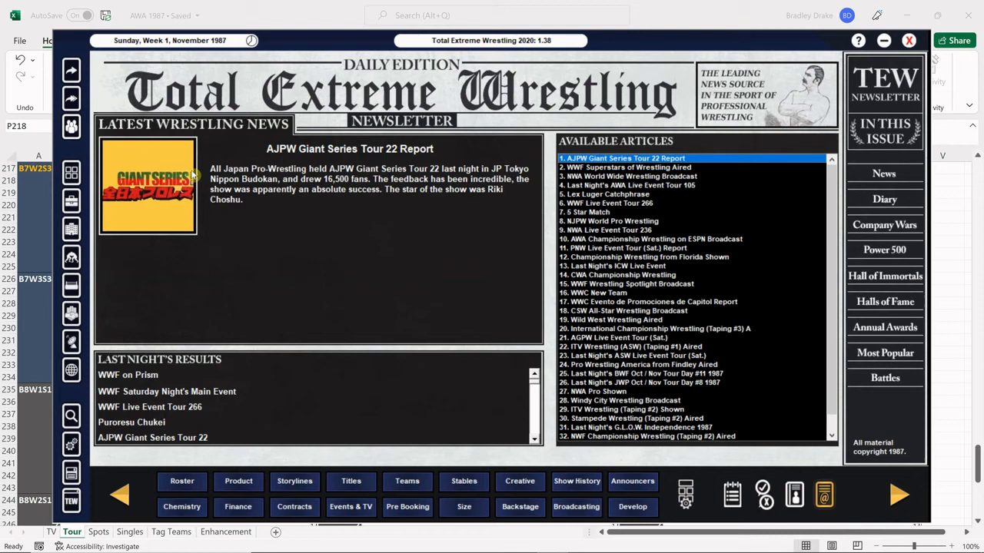
Step: Read the Lex Luger Catchphrase newsletter article and scroll through it
click(609, 193)
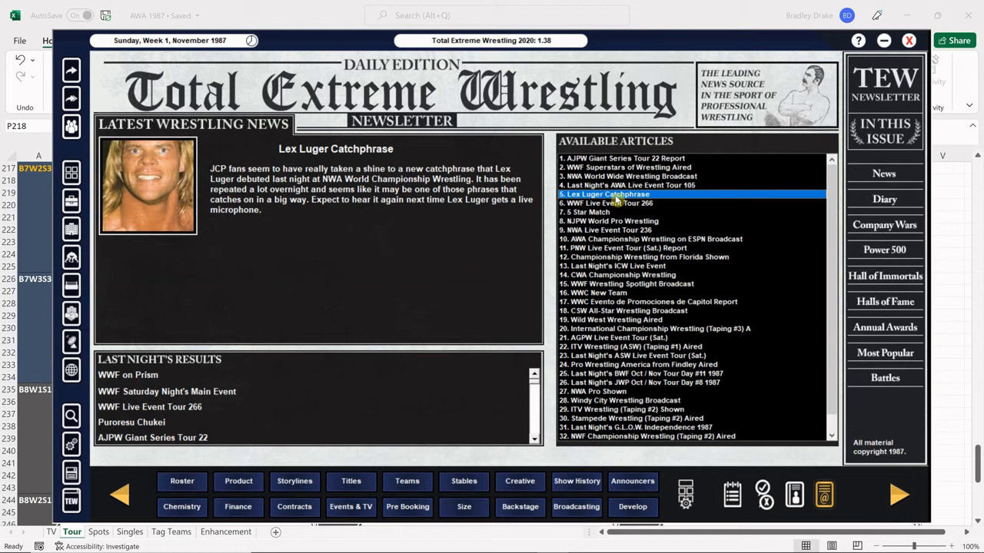
mouse_move(457, 267)
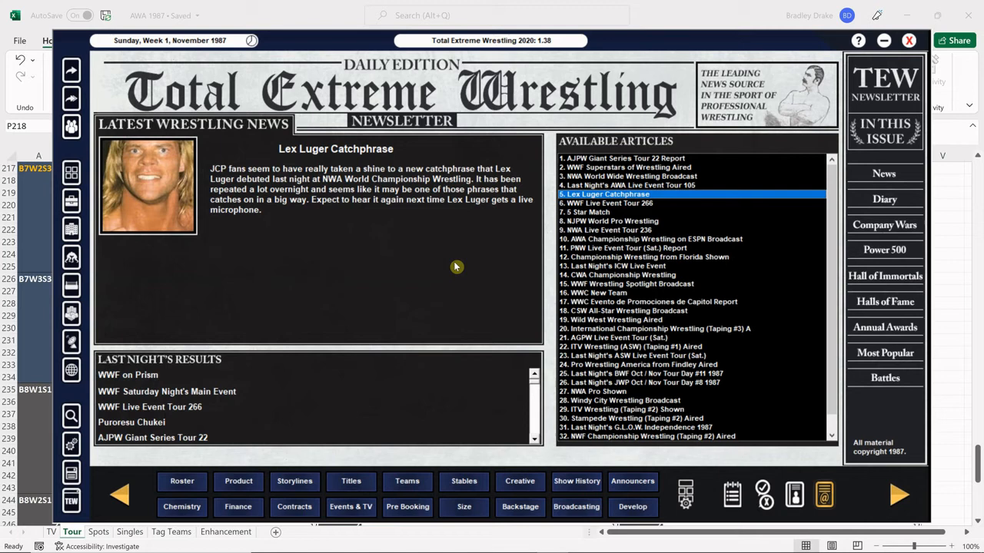
scroll(down, 3)
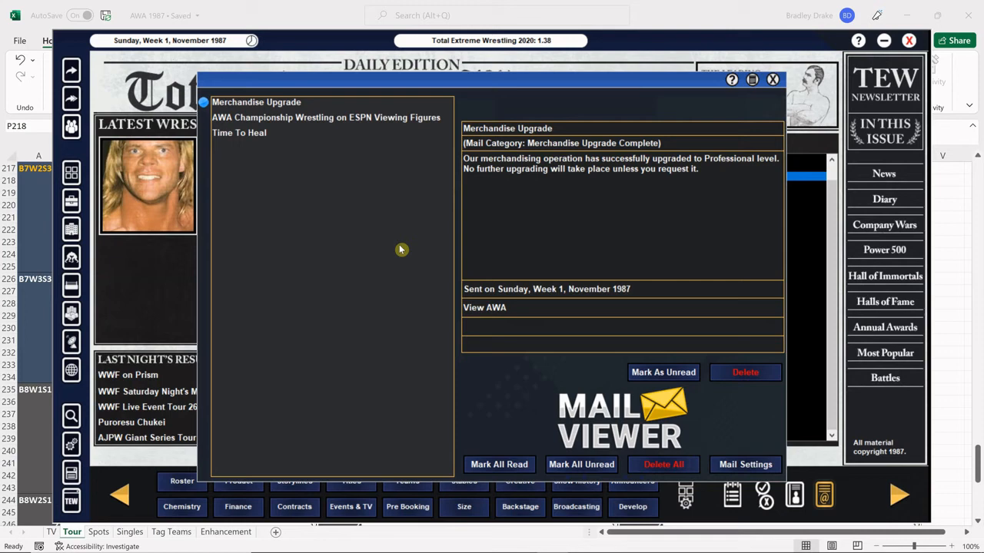
mouse_move(349, 189)
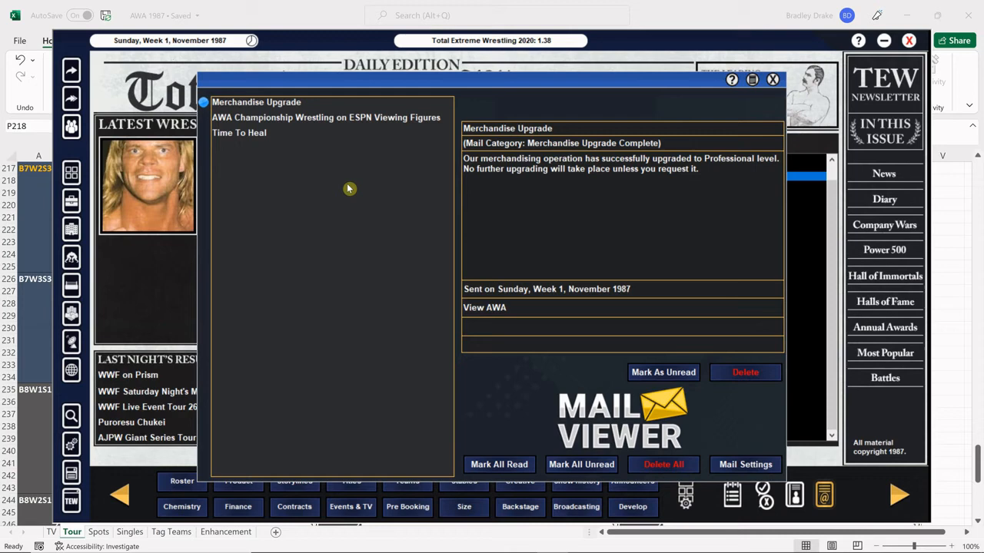
mouse_move(299, 123)
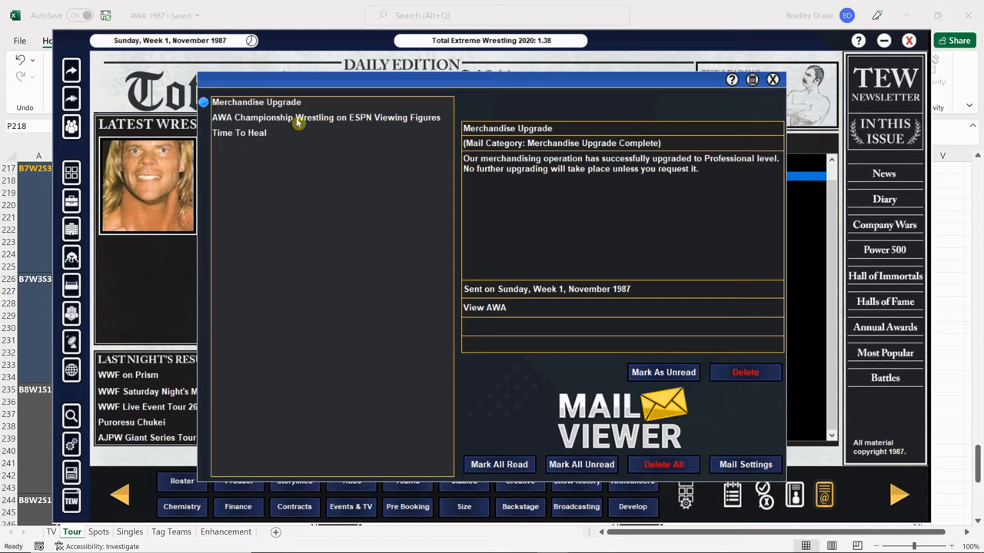
Step: Read the ESPN viewing figures message showing a 2.20 rating and move on to merchandising
click(326, 117)
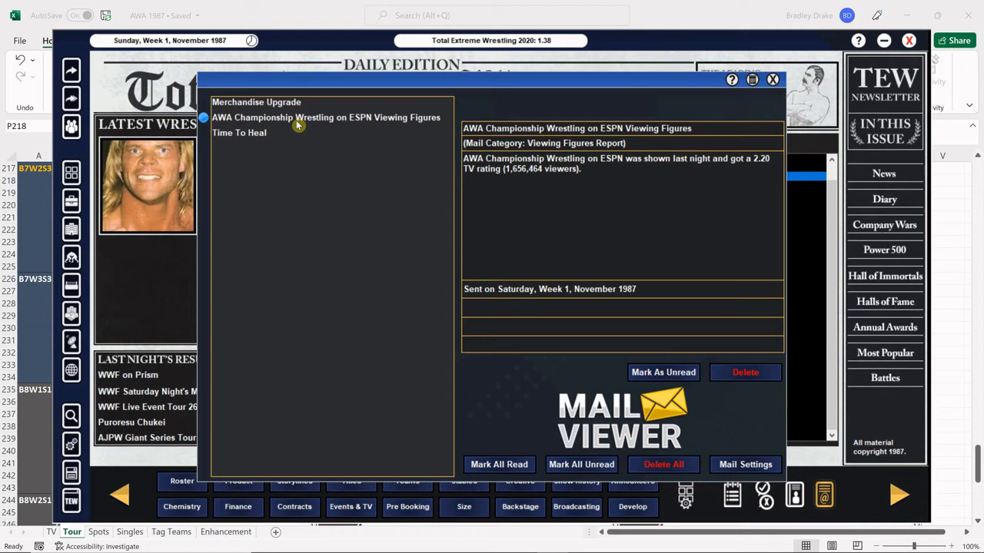
click(772, 80)
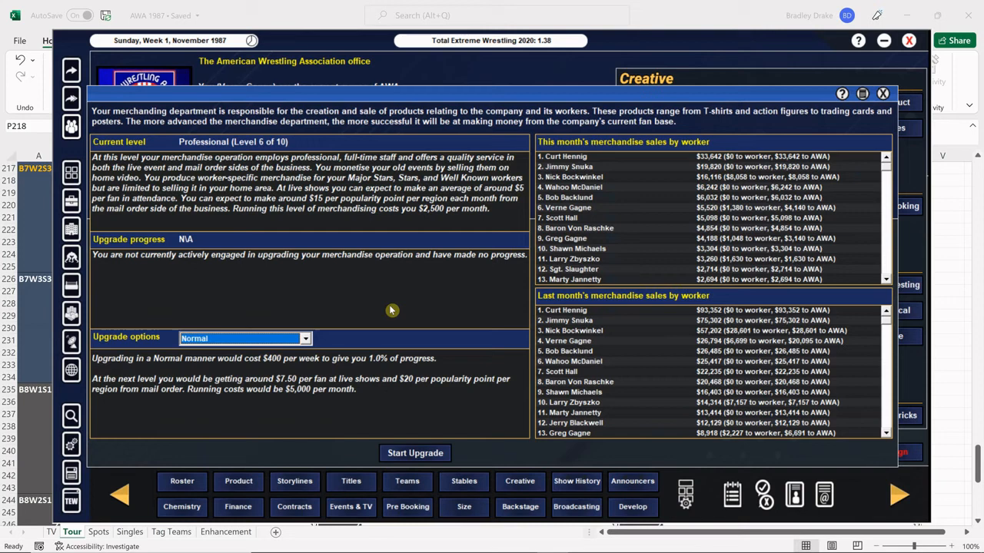
mouse_move(307, 343)
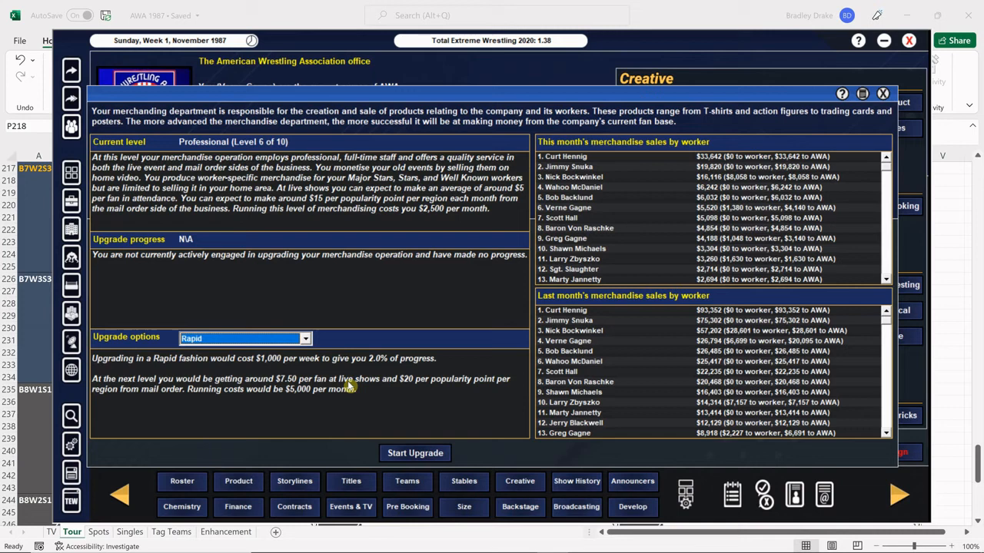
Step: Change the merchandise upgrade pace from Normal to Rapid
click(415, 452)
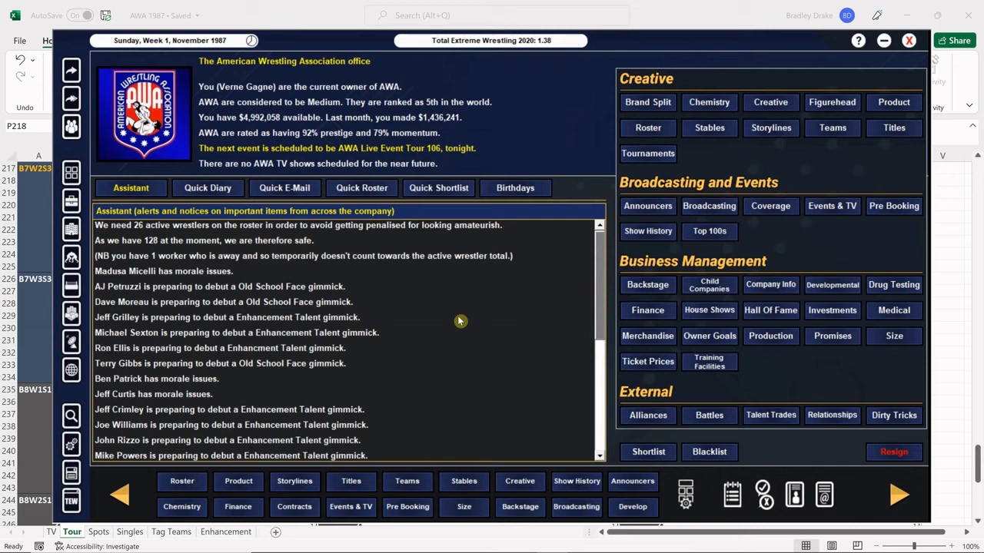
Step: Scroll through the Assistant alerts about roster size and upcoming debut gimmicks
scroll(down, 3)
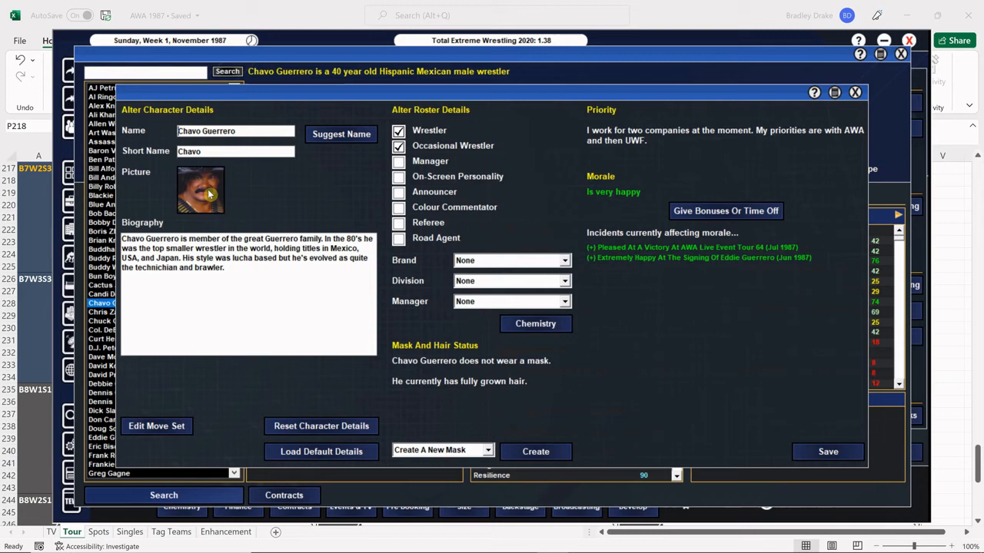
Step: Set Chavo Guerrero's picture to Chavo Guerrero 84.jpg and apply it
click(200, 190)
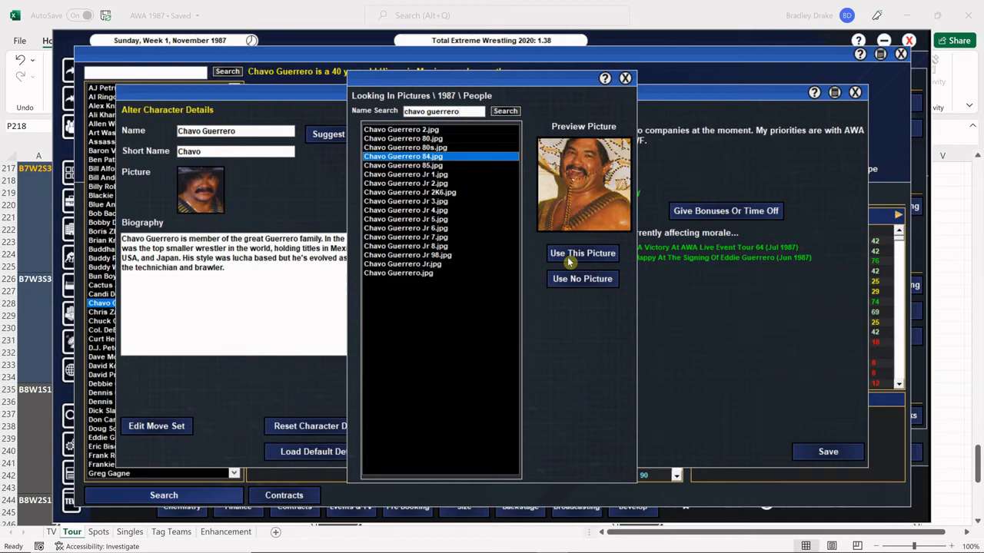
click(581, 252)
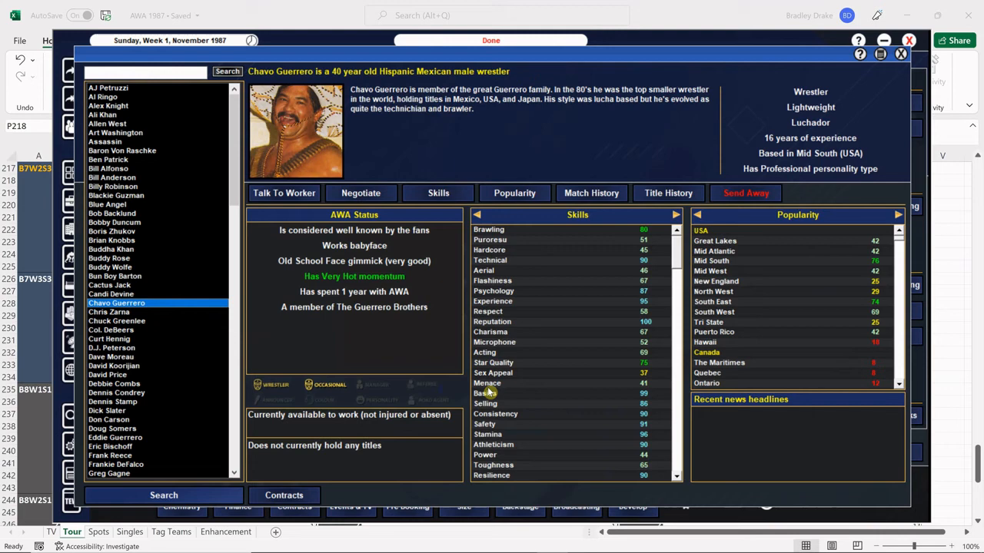
click(667, 193)
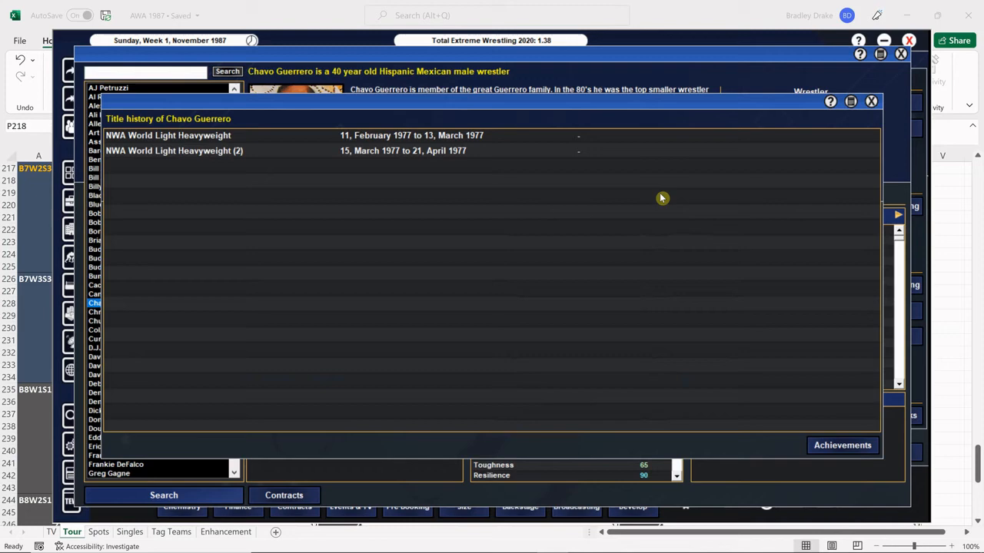
click(870, 102)
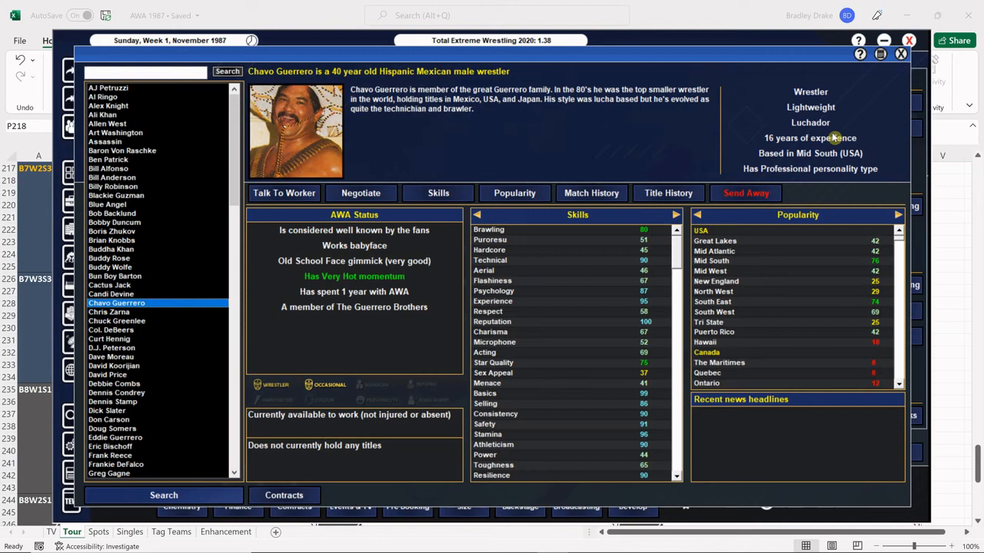
click(667, 194)
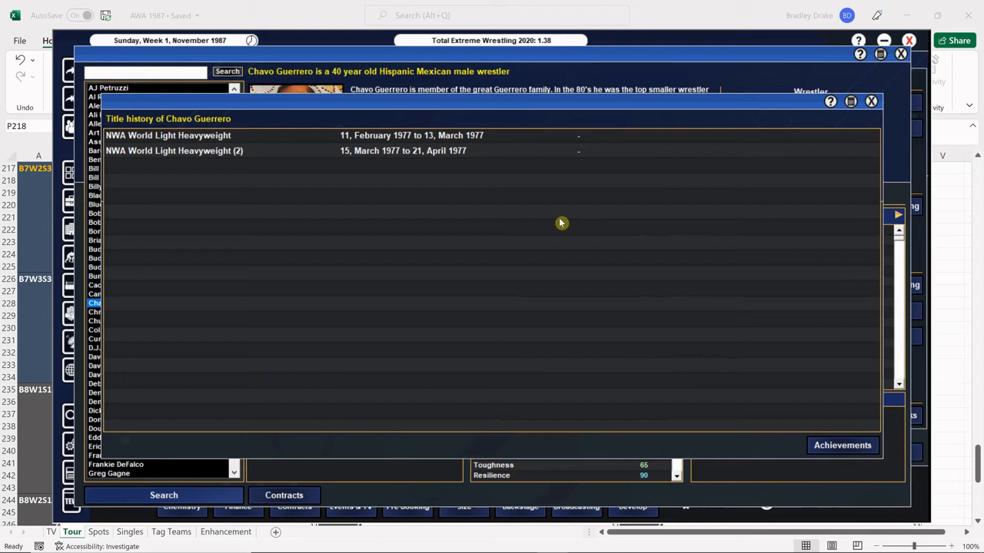
mouse_move(870, 102)
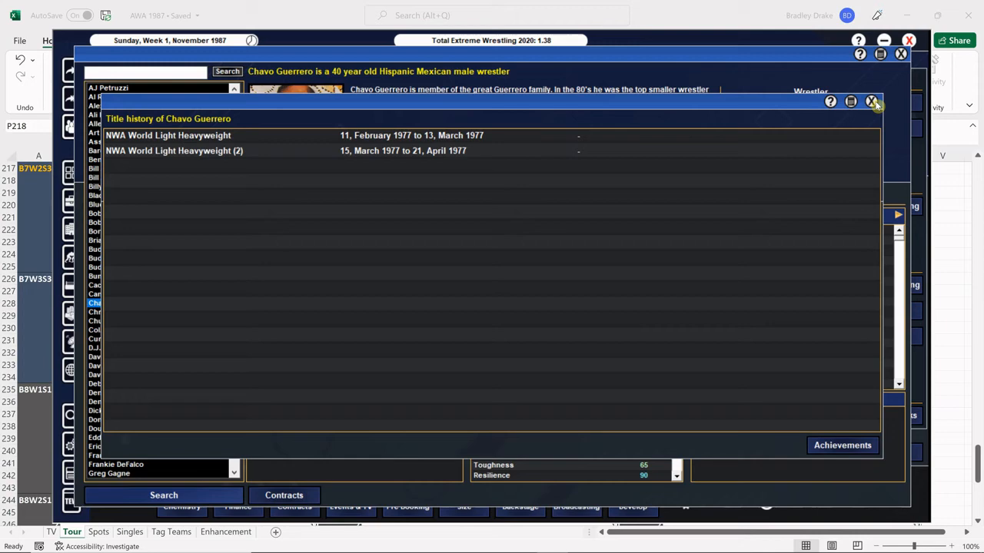
click(870, 101)
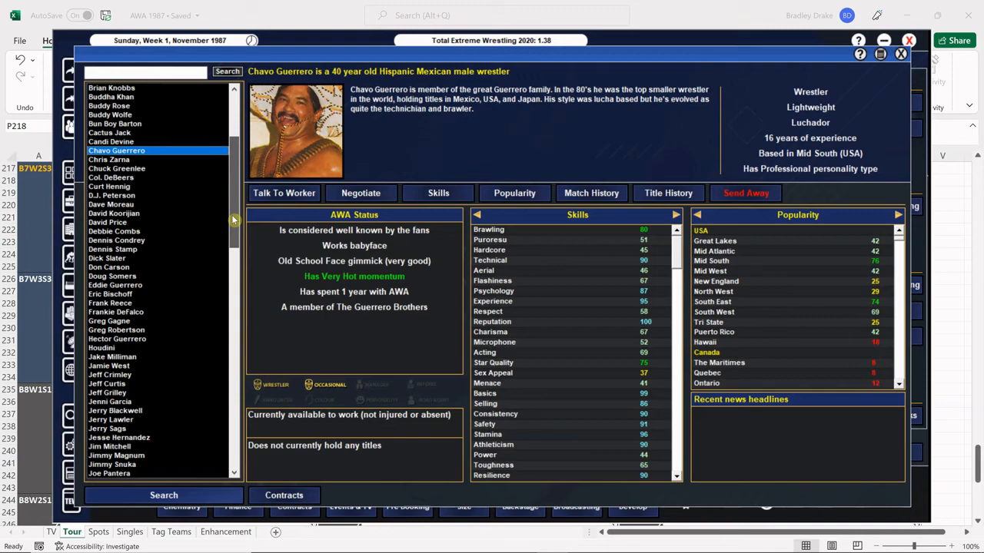
Step: Return to the AWA company office and scroll up through the Assistant messages
click(901, 53)
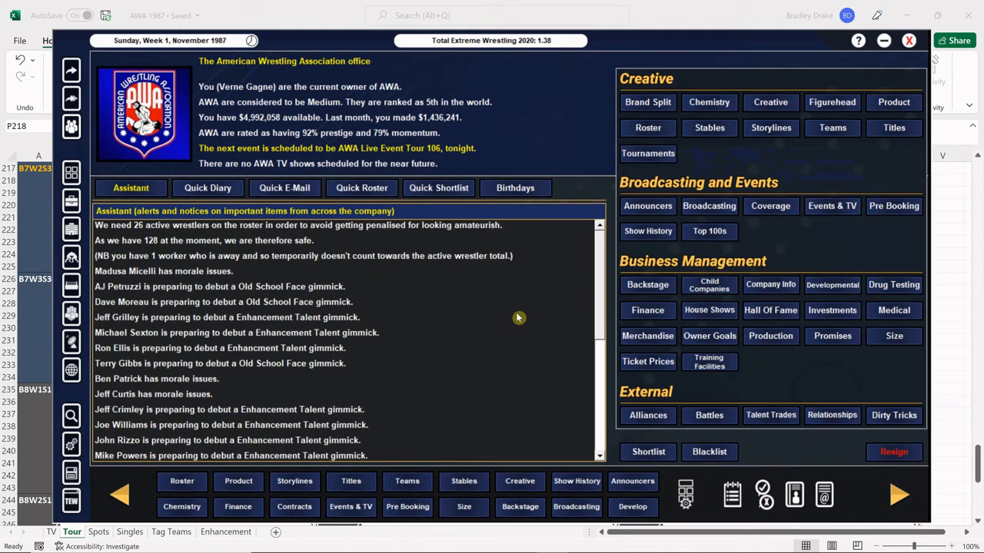
mouse_move(601, 258)
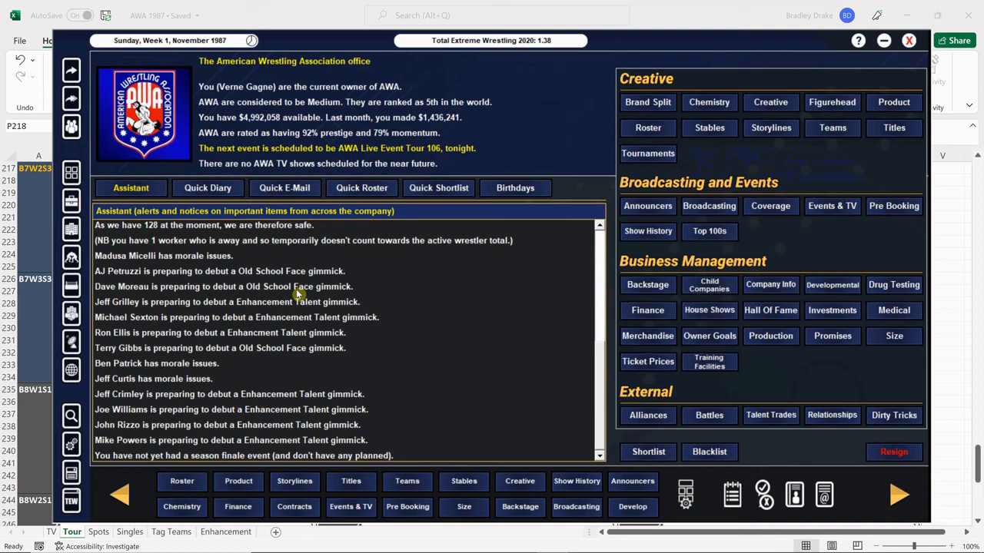
scroll(up, 3)
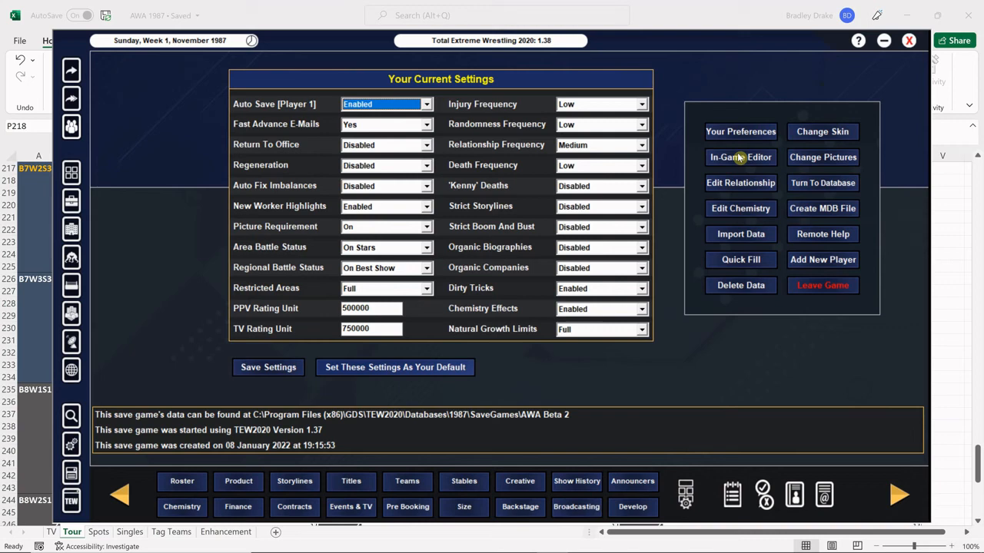
Step: Use the in-game editor to edit Greg Gagne's regional popularity
click(741, 157)
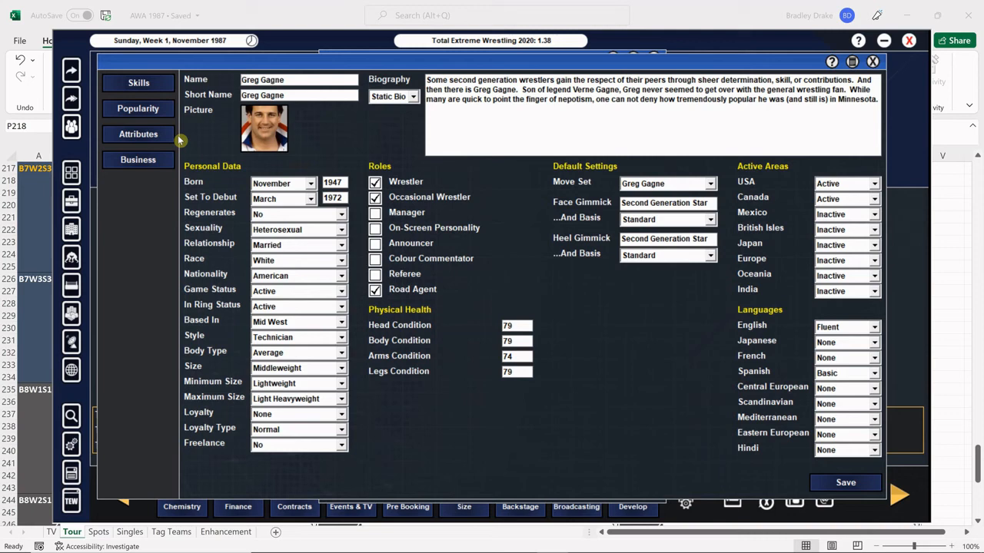
click(139, 107)
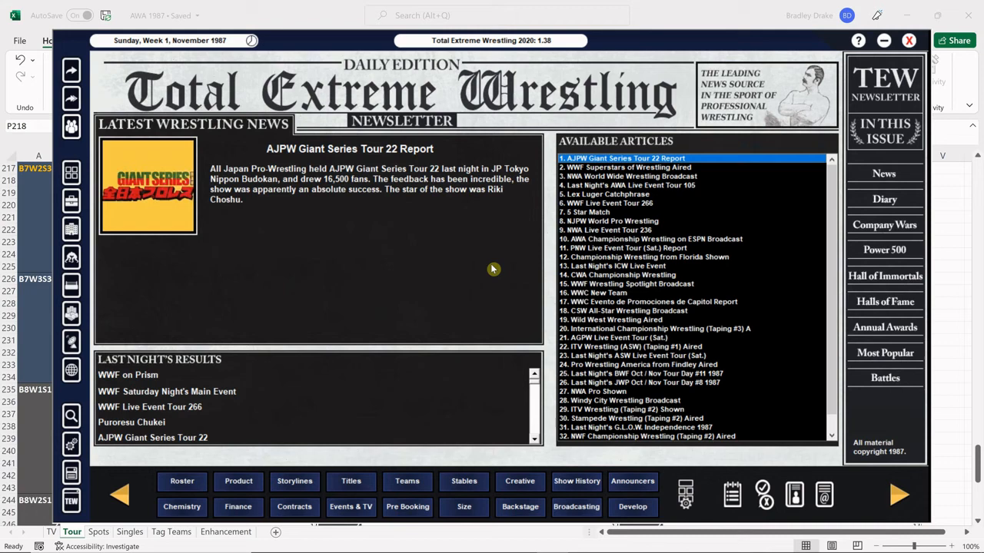
click(128, 375)
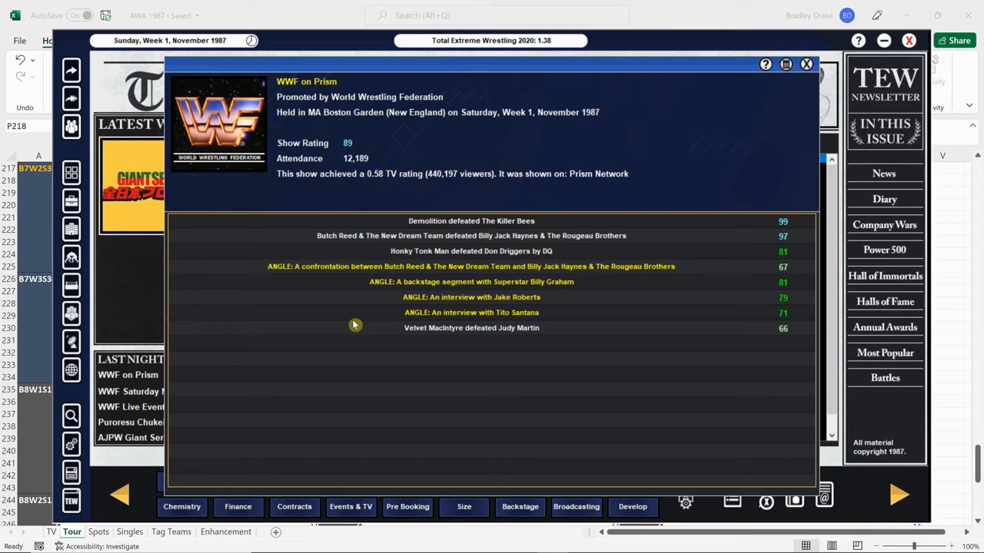
click(805, 65)
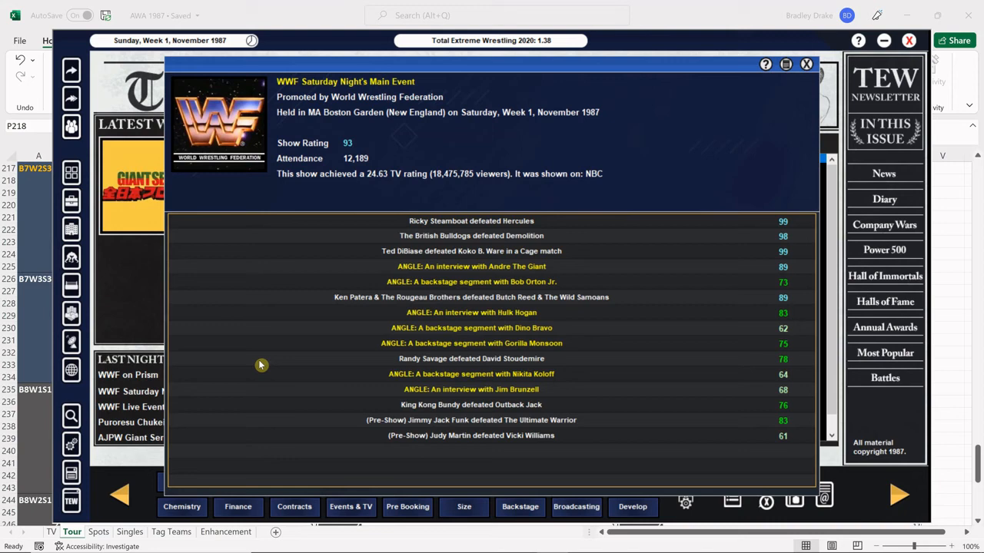
mouse_move(618, 217)
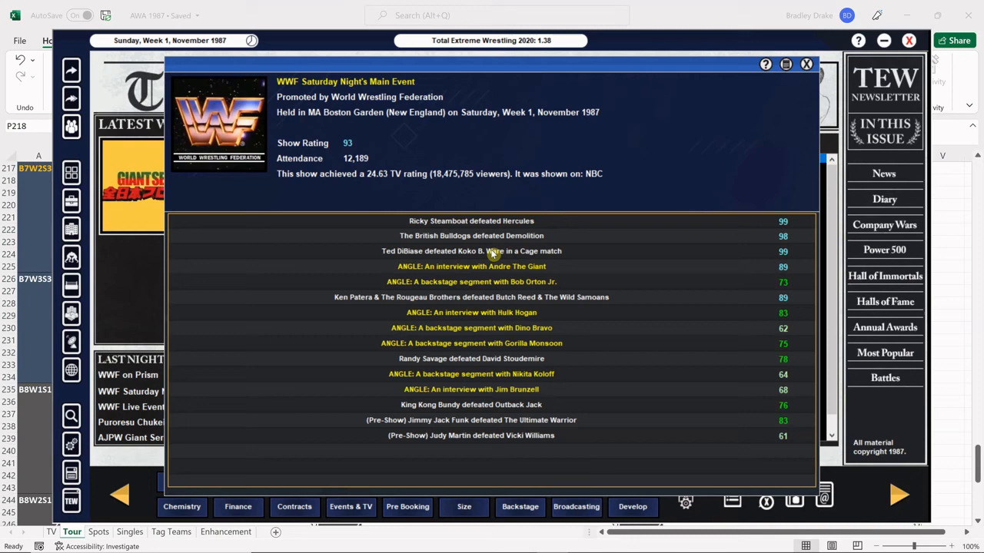
mouse_move(386, 315)
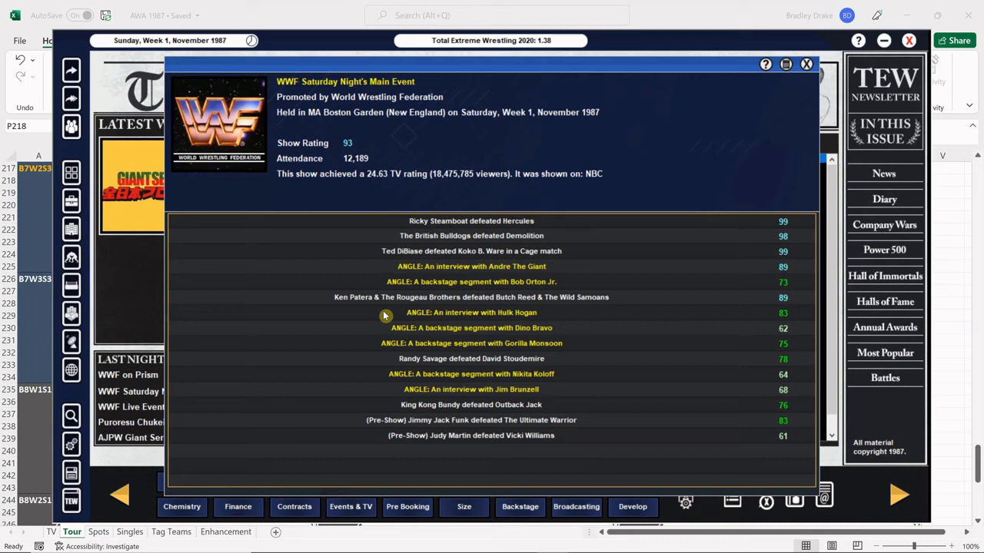
mouse_move(351, 207)
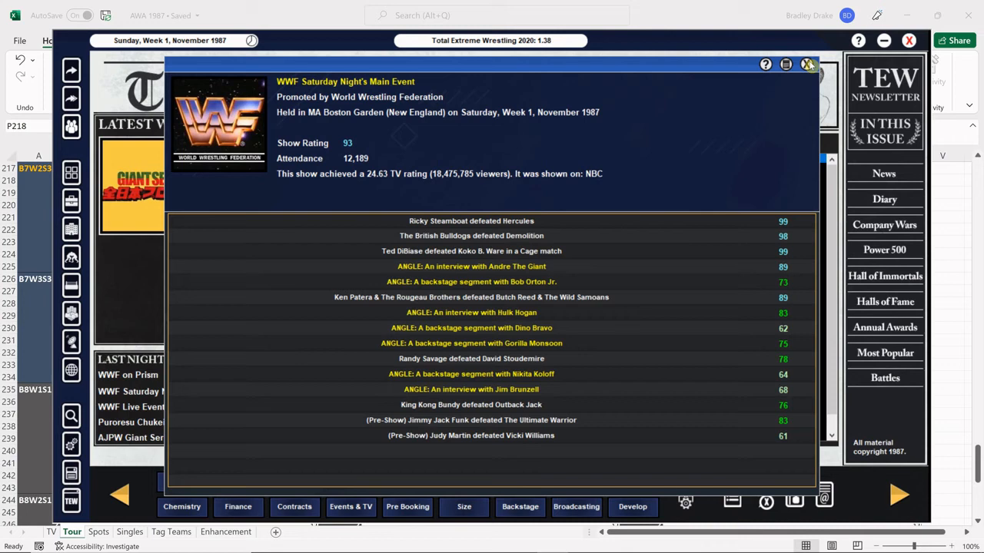
click(807, 64)
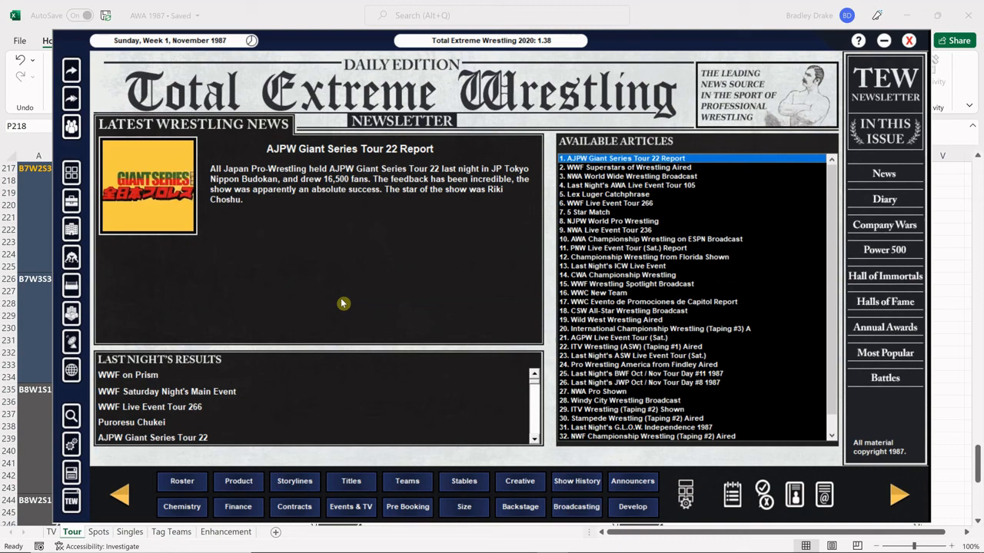
mouse_move(440, 400)
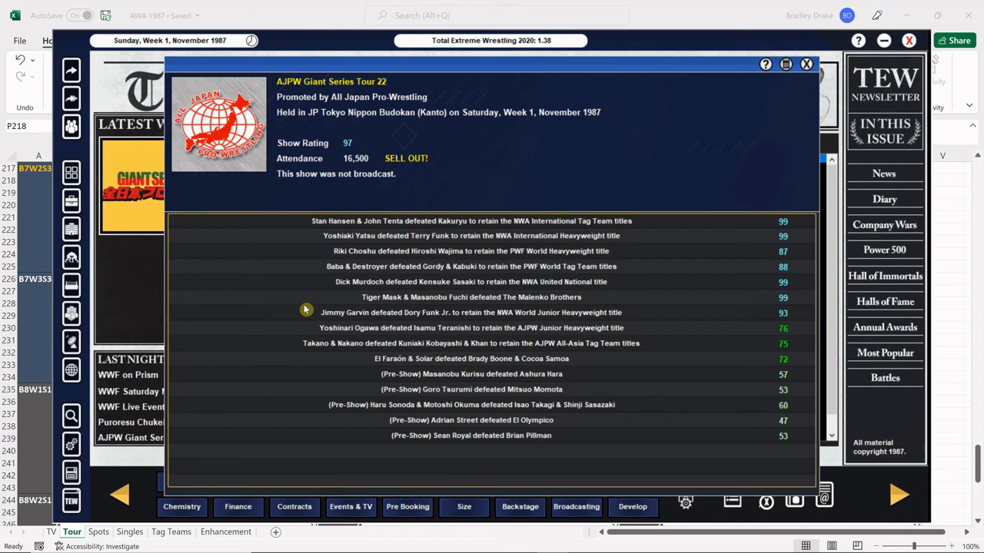
mouse_move(450, 332)
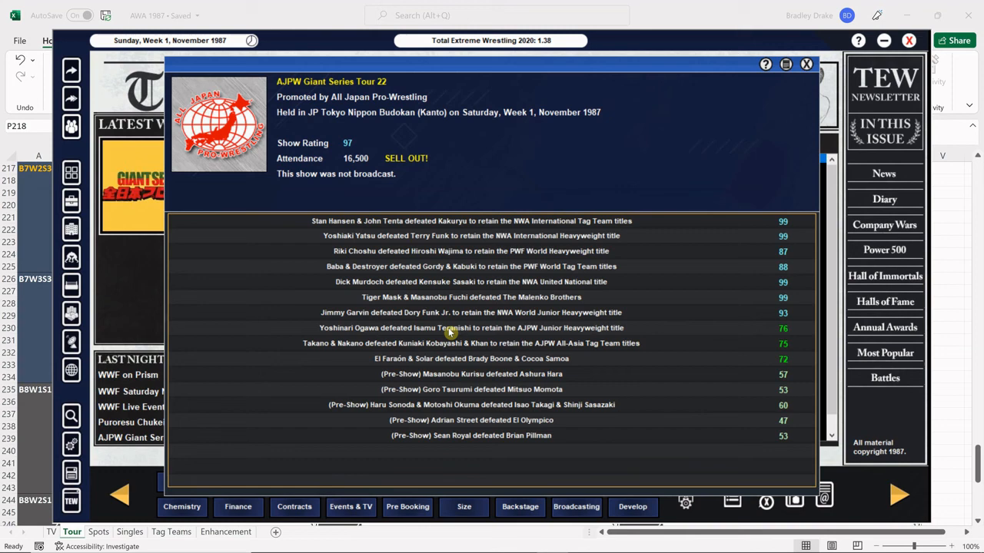
mouse_move(618, 409)
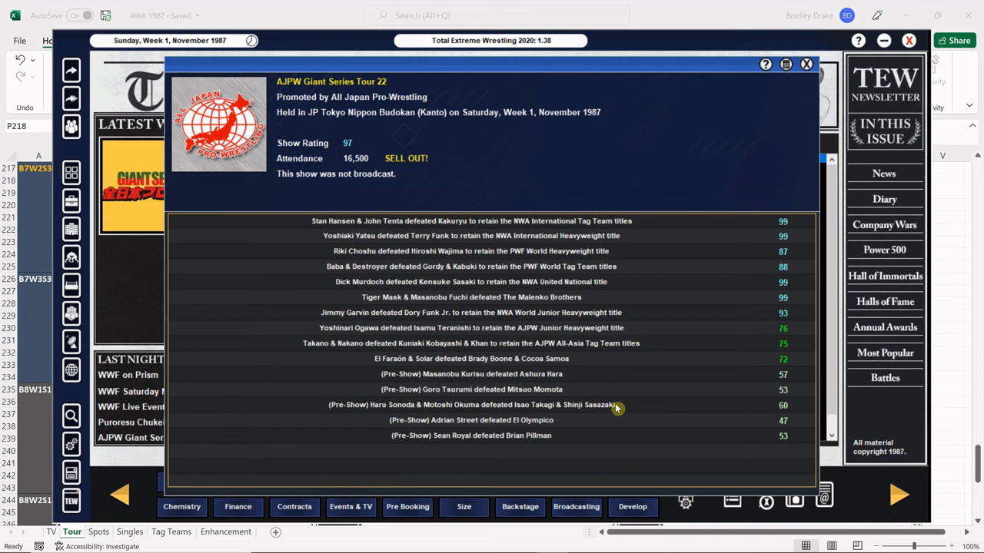
click(805, 64)
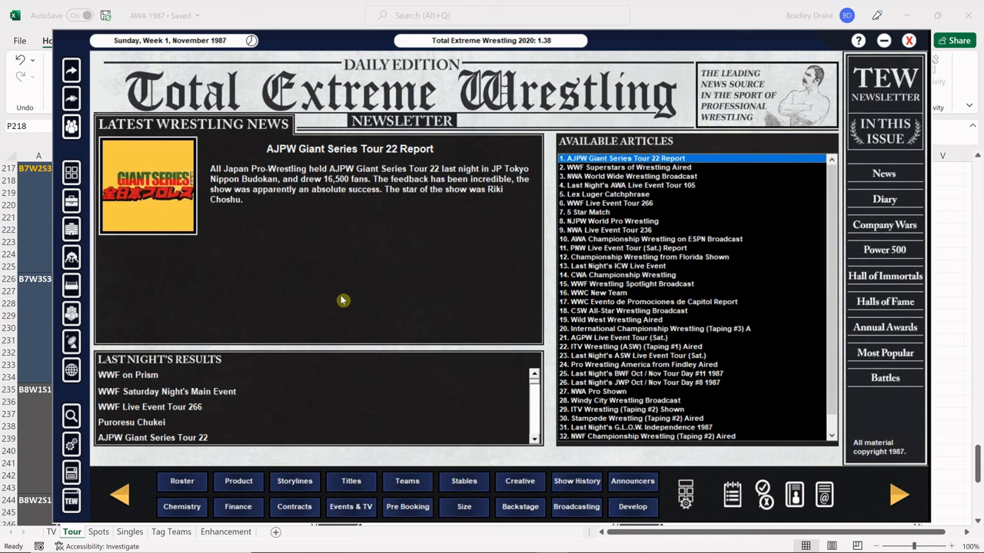
mouse_move(430, 321)
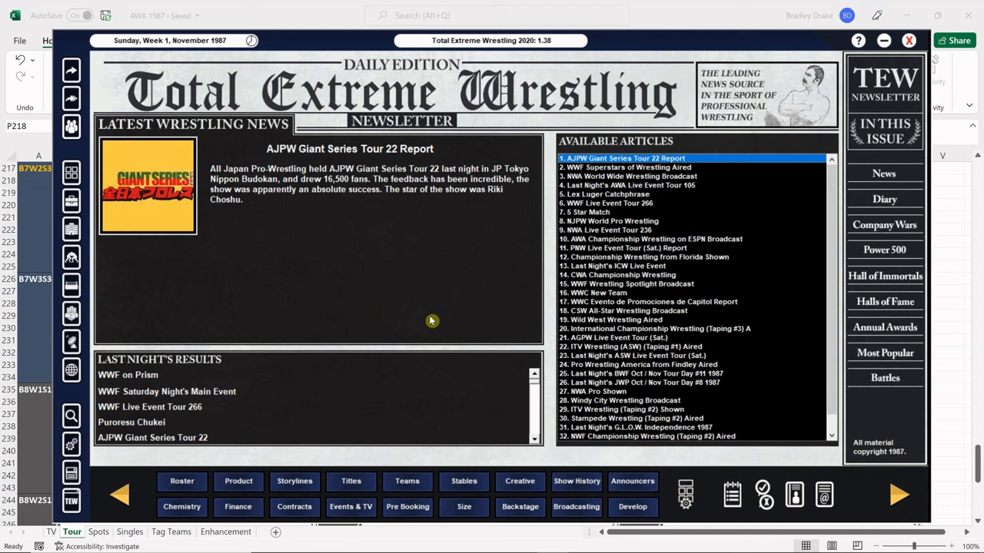